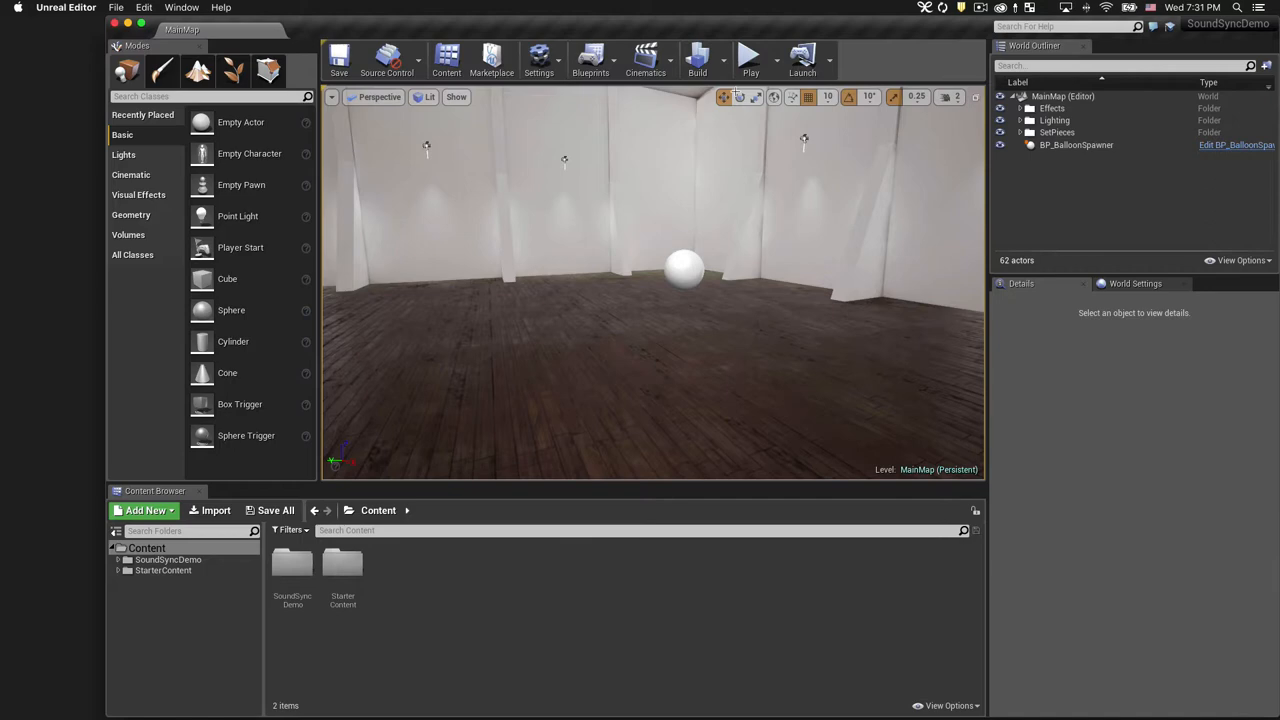
- Play the level, spawn balloons with the number keys, stop, and select BP_BalloonSpawner
{"action": "left_click", "coordinate": [750, 56]}
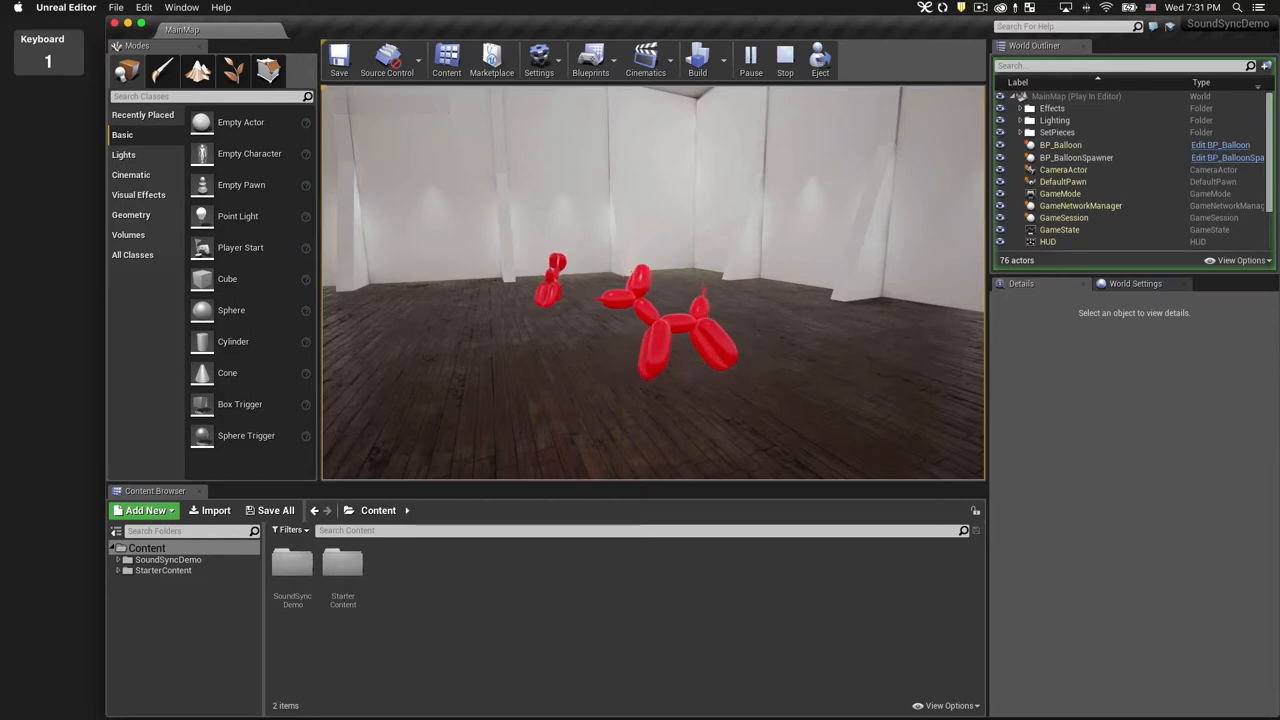
{"action": "key", "text": "2"}
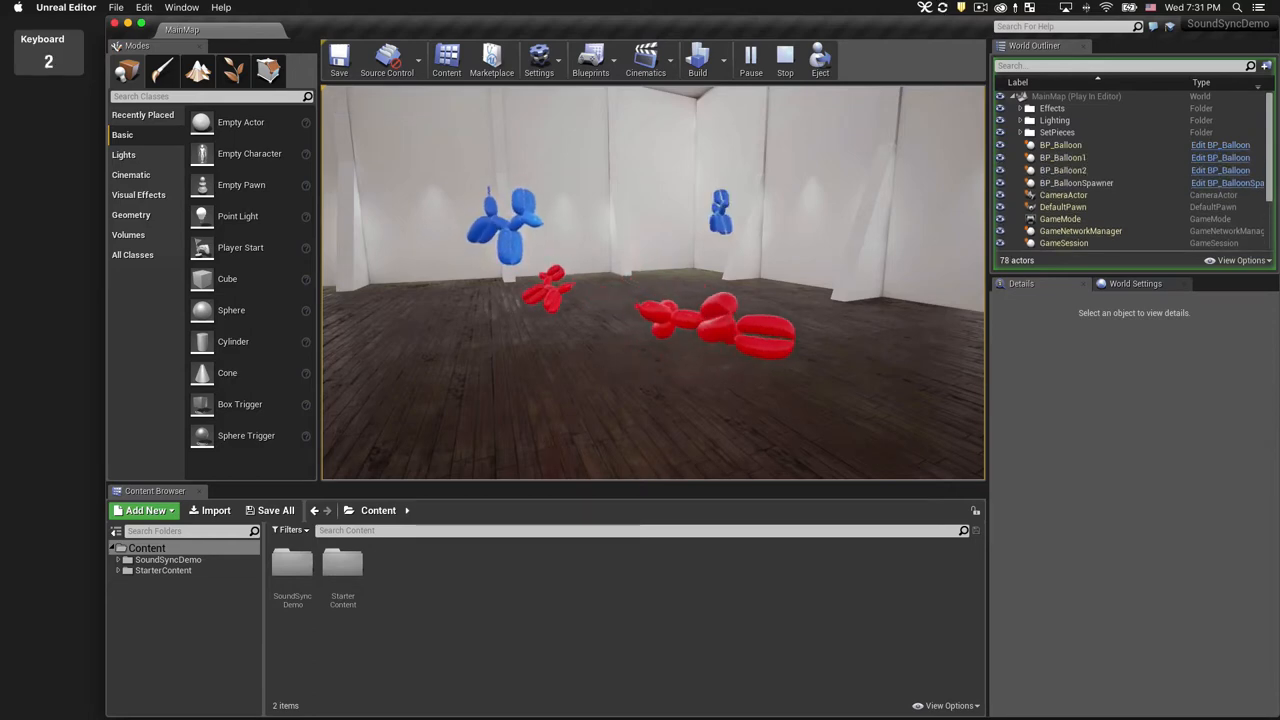
{"action": "key", "text": "3"}
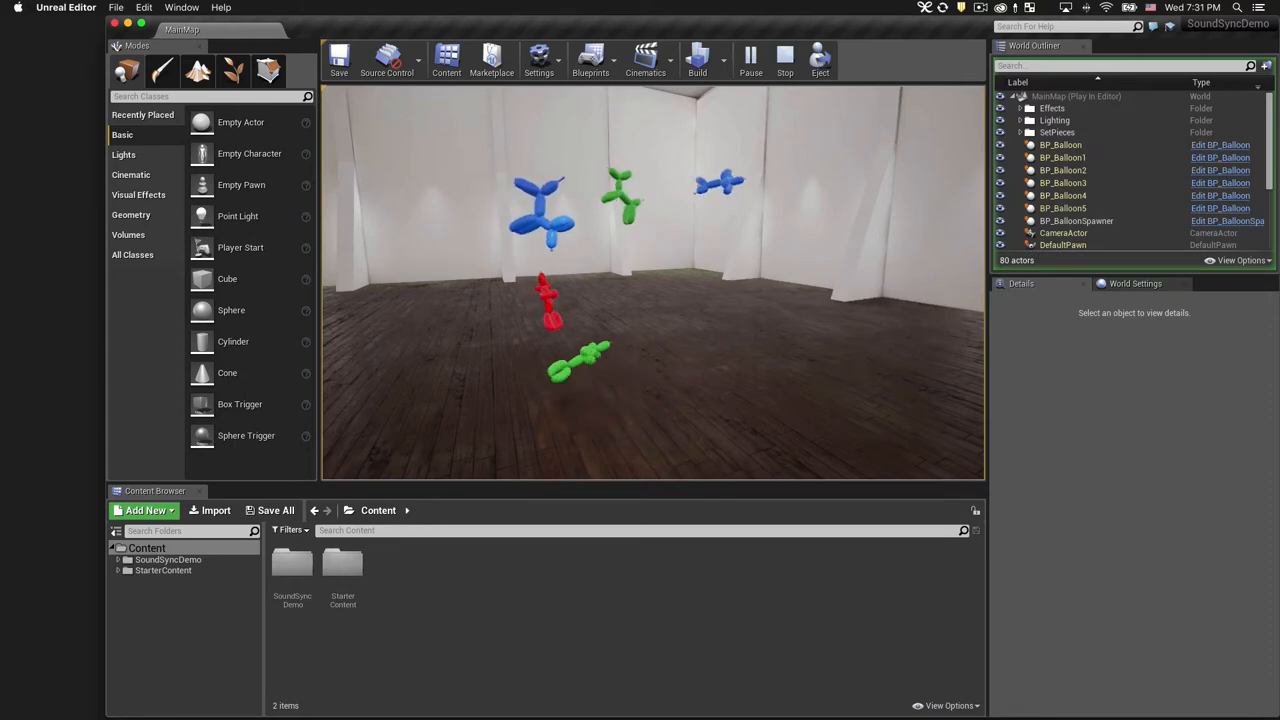
{"action": "left_click", "coordinate": [784, 56]}
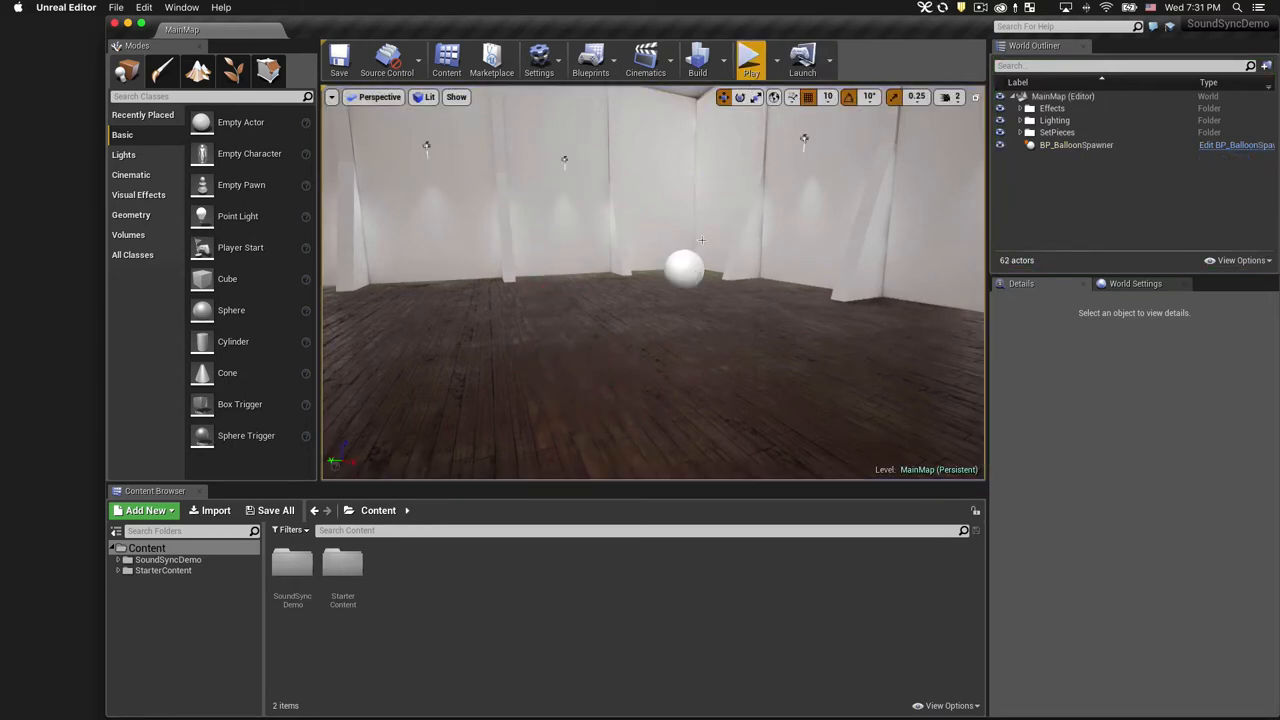
{"action": "left_click", "coordinate": [684, 268]}
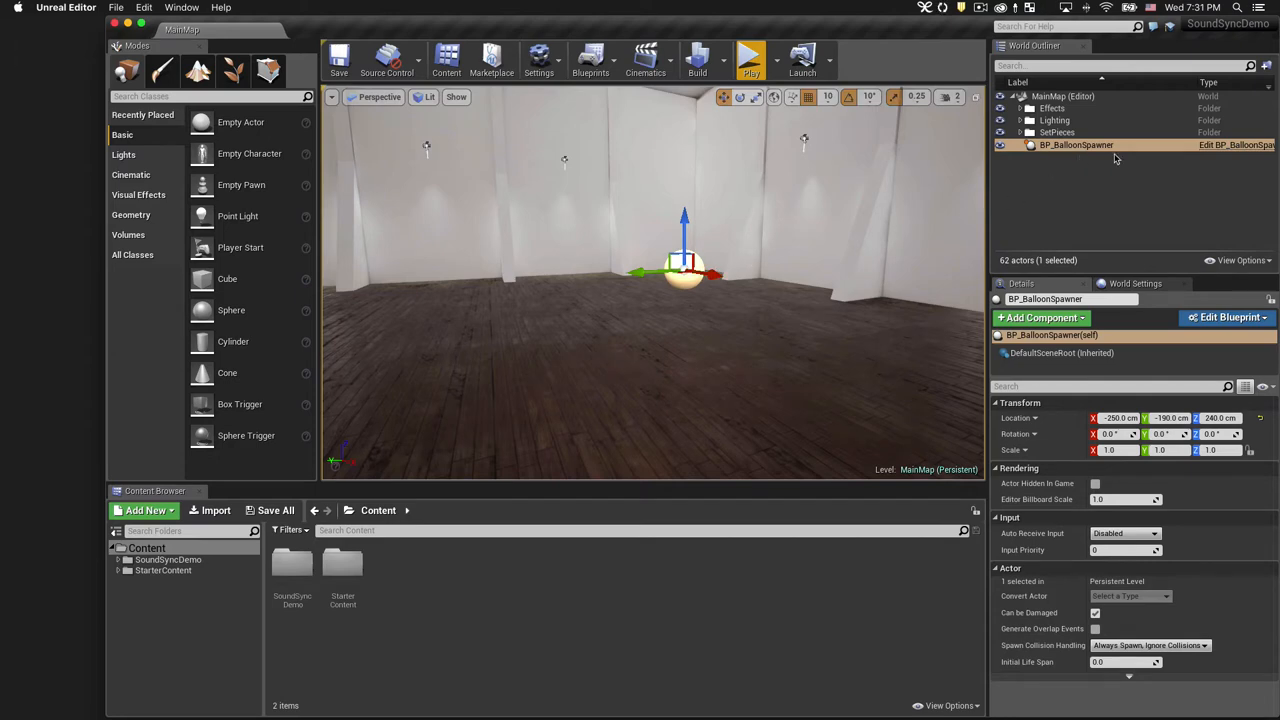
{"action": "mouse_move", "coordinate": [592, 60]}
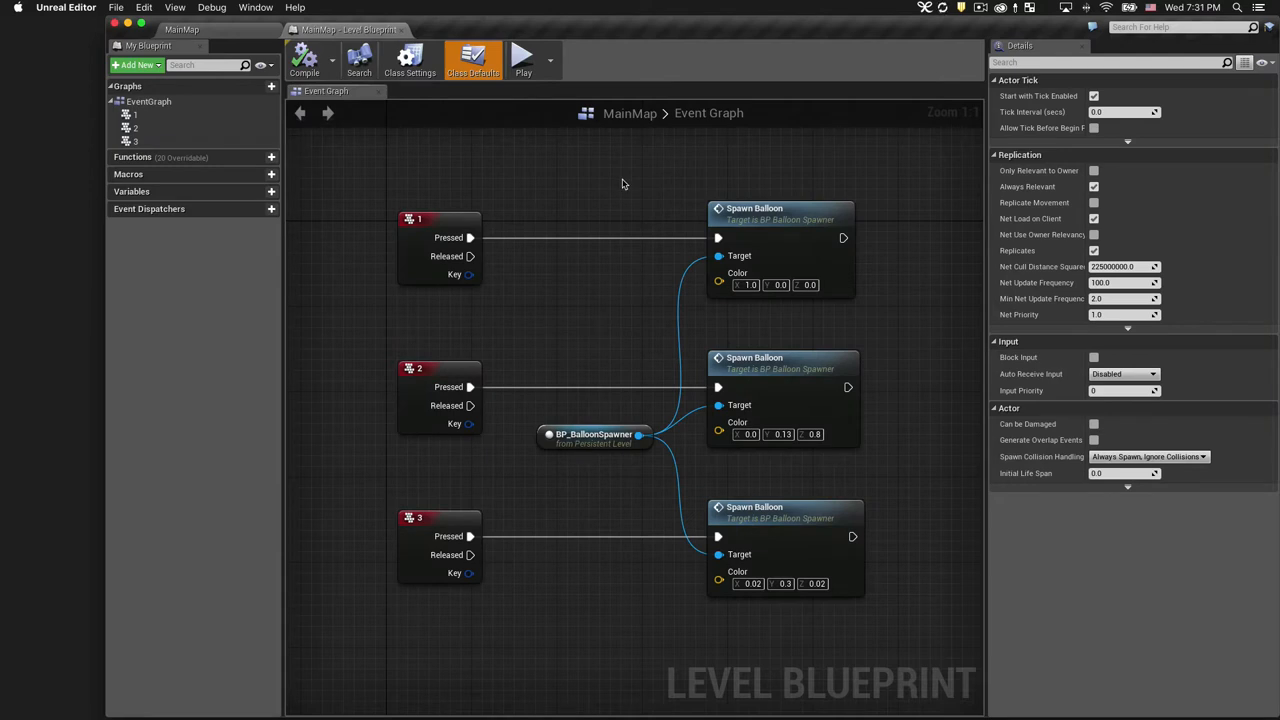
{"action": "mouse_move", "coordinate": [608, 444]}
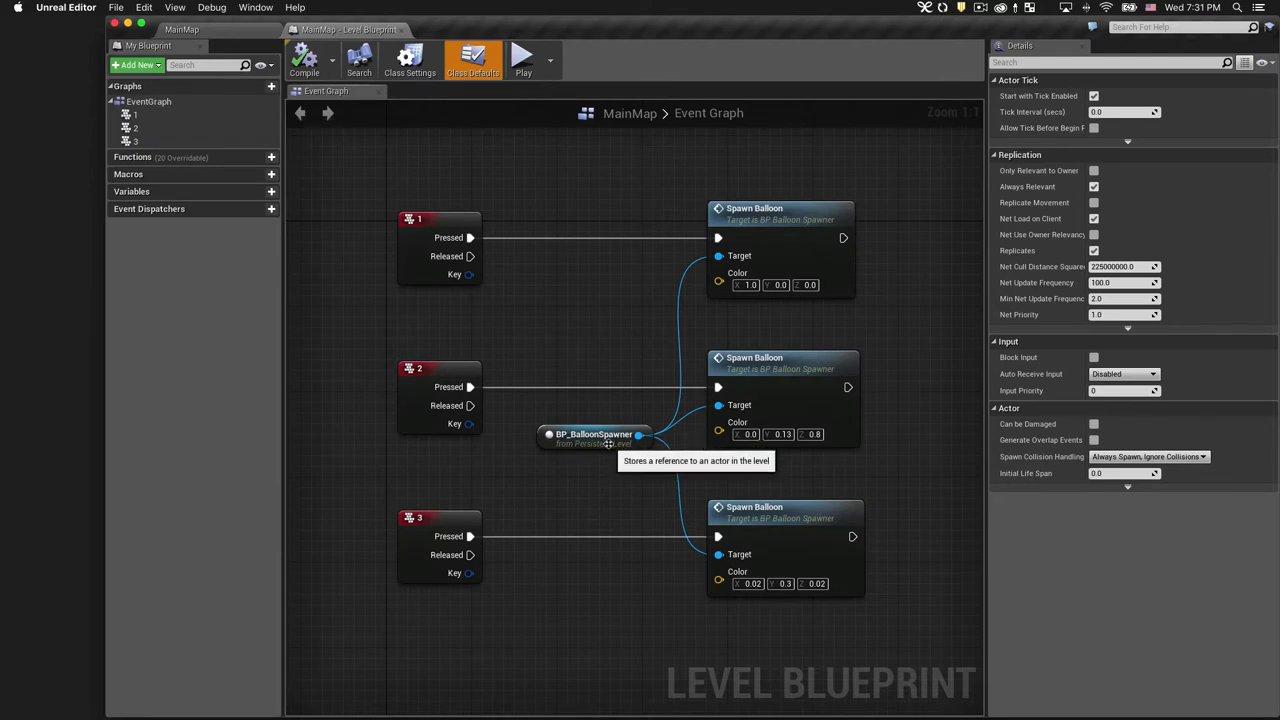
{"action": "mouse_move", "coordinate": [796, 222]}
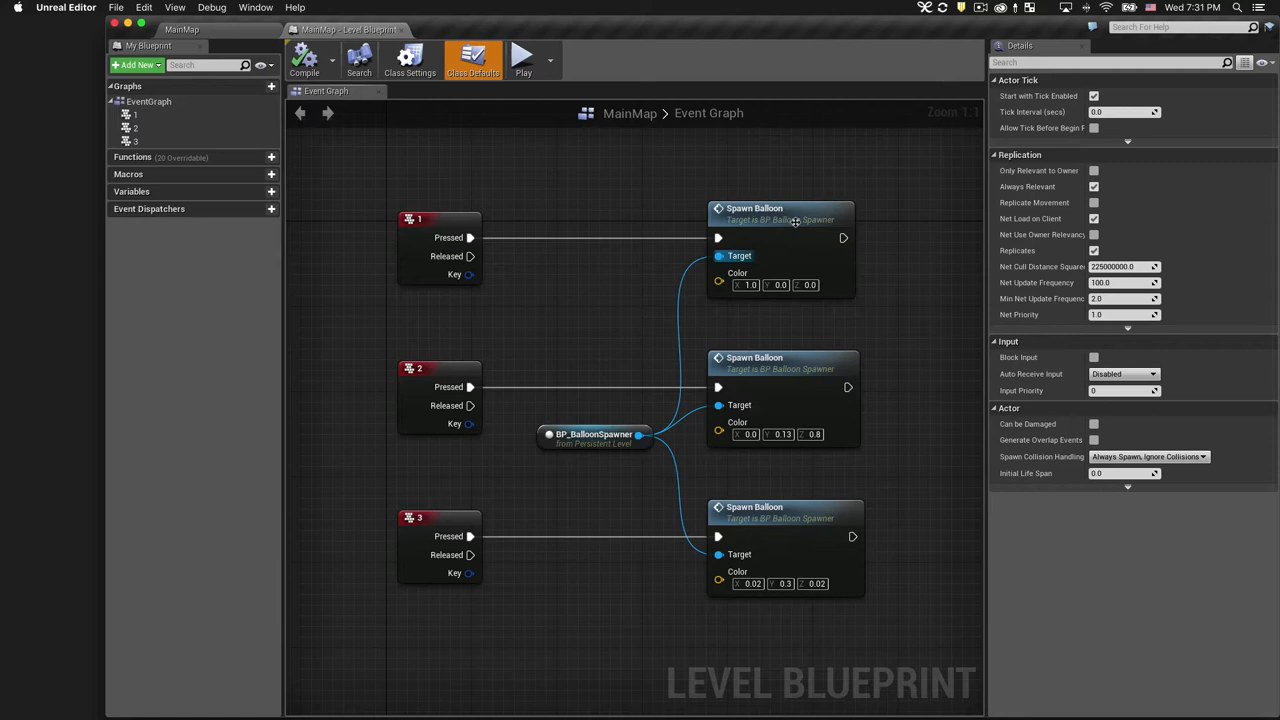
{"action": "mouse_move", "coordinate": [804, 212]}
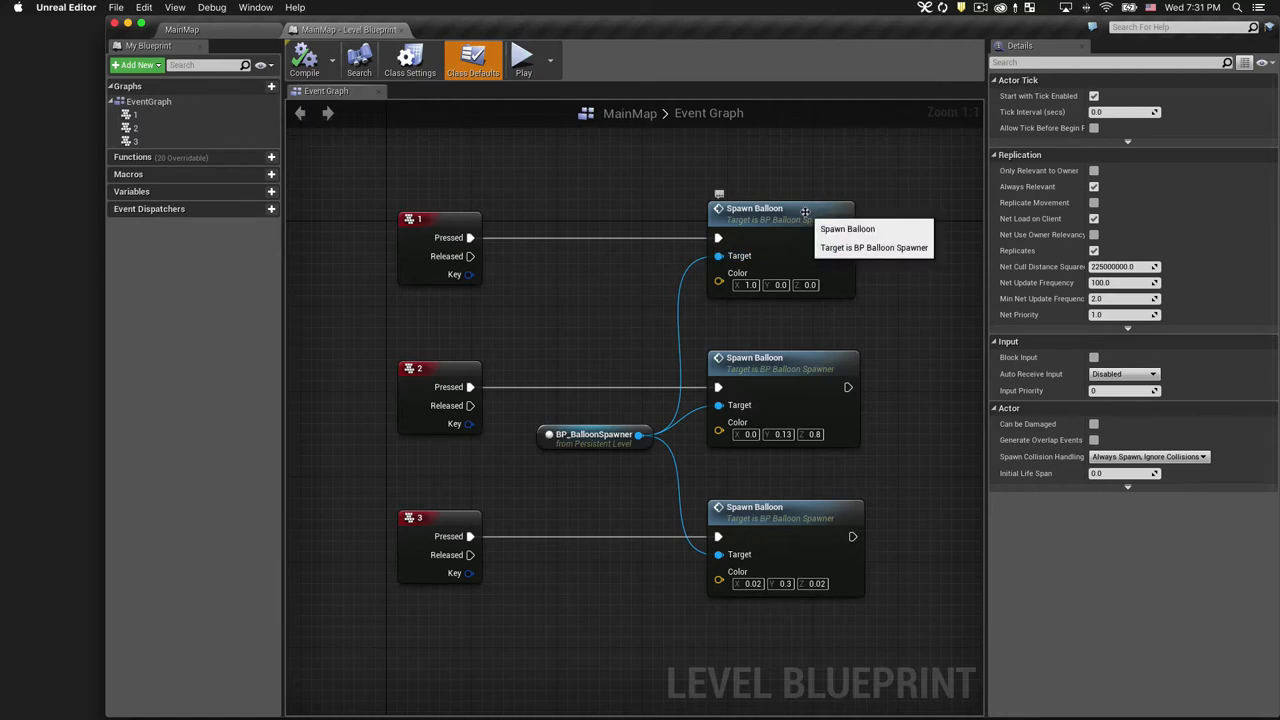
{"action": "mouse_move", "coordinate": [718, 284]}
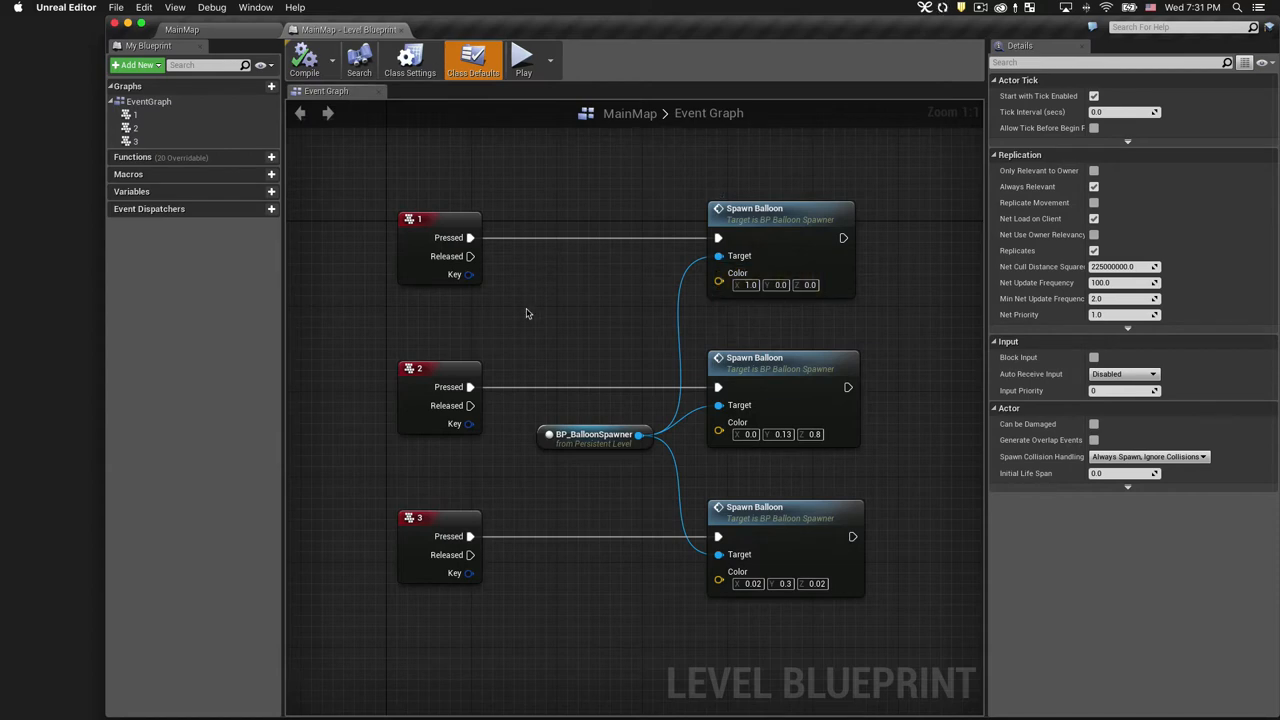
{"action": "mouse_move", "coordinate": [512, 520]}
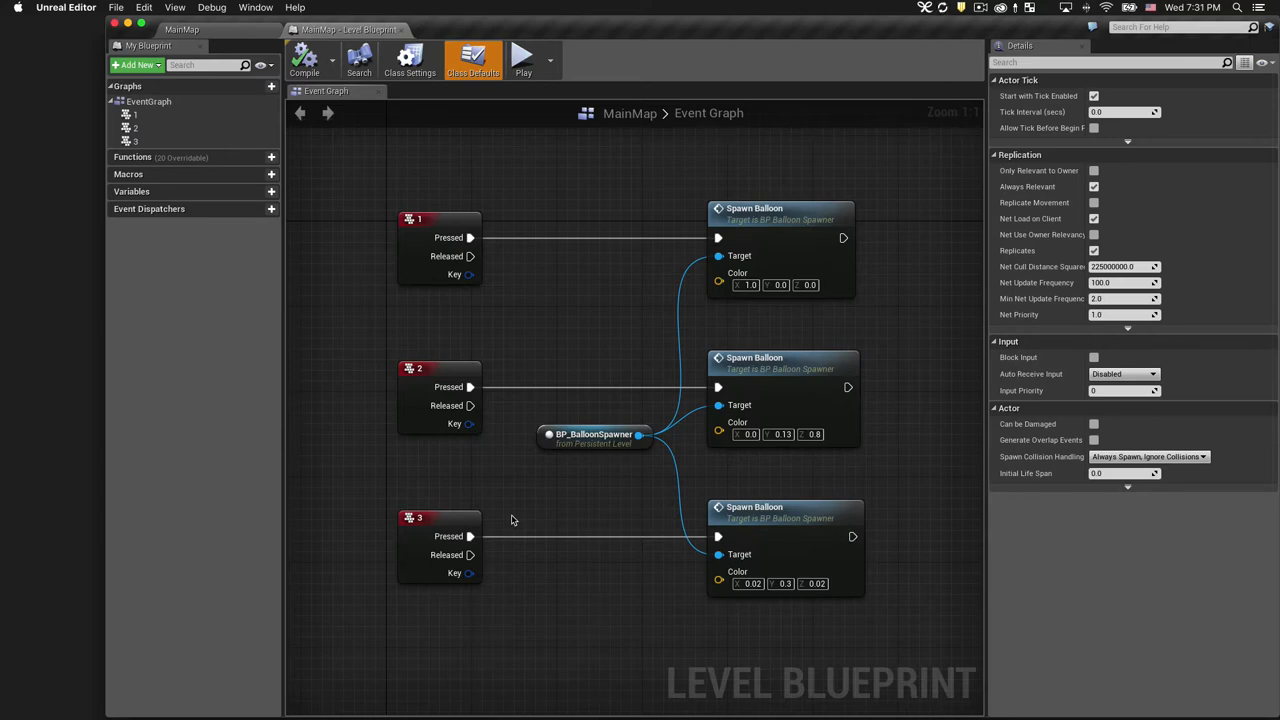
{"action": "mouse_move", "coordinate": [244, 32]}
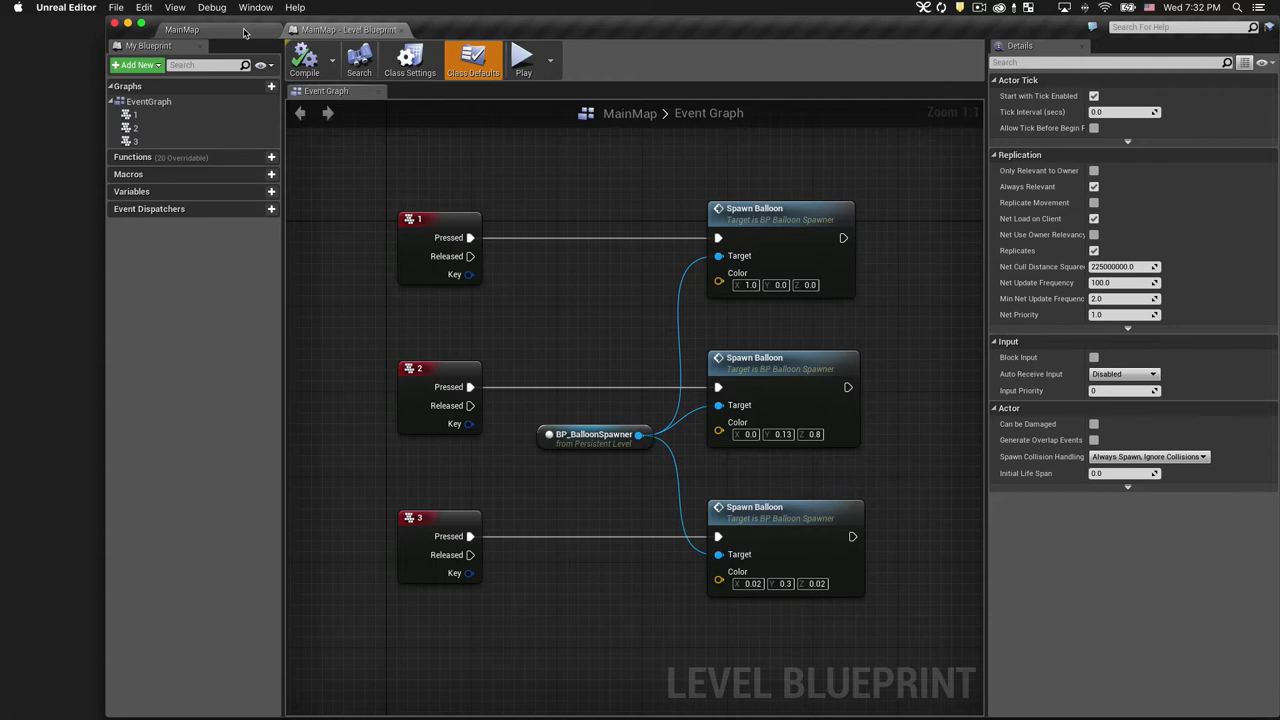
- From MainMap, import SoundTrack.wav into the Content folder via the Content Browser
{"action": "left_click", "coordinate": [180, 30]}
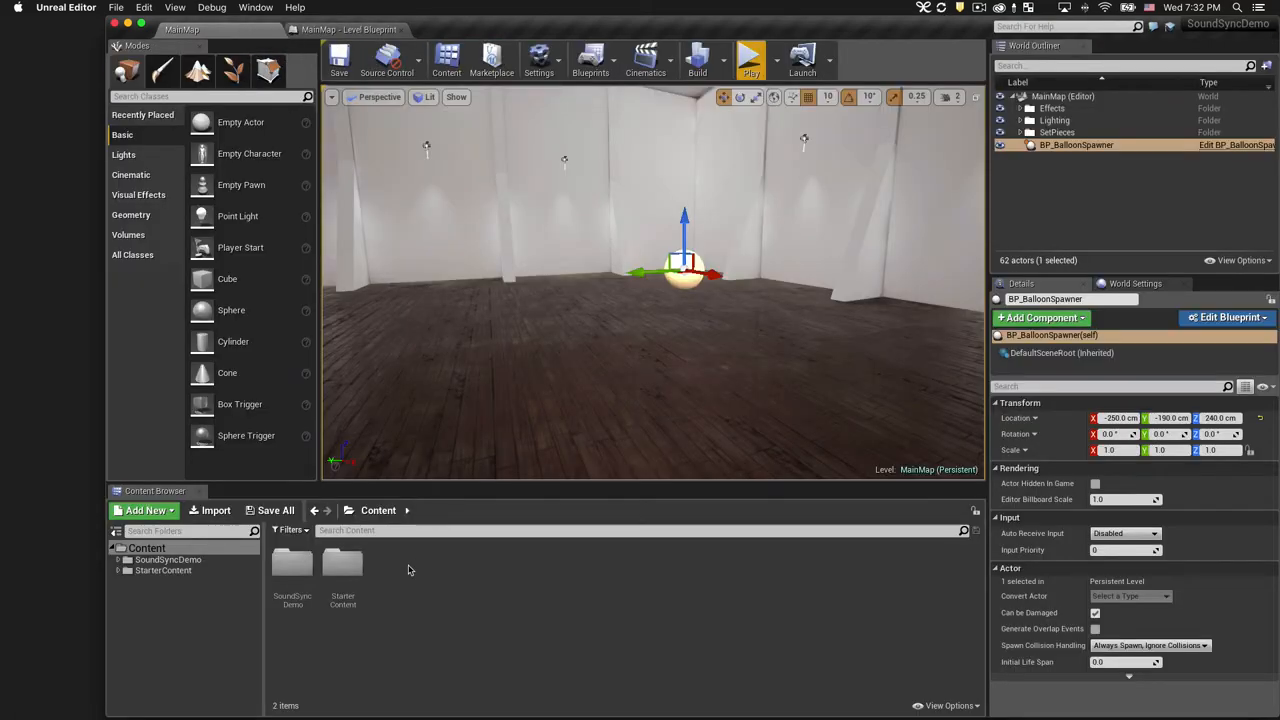
{"action": "left_click", "coordinate": [214, 510]}
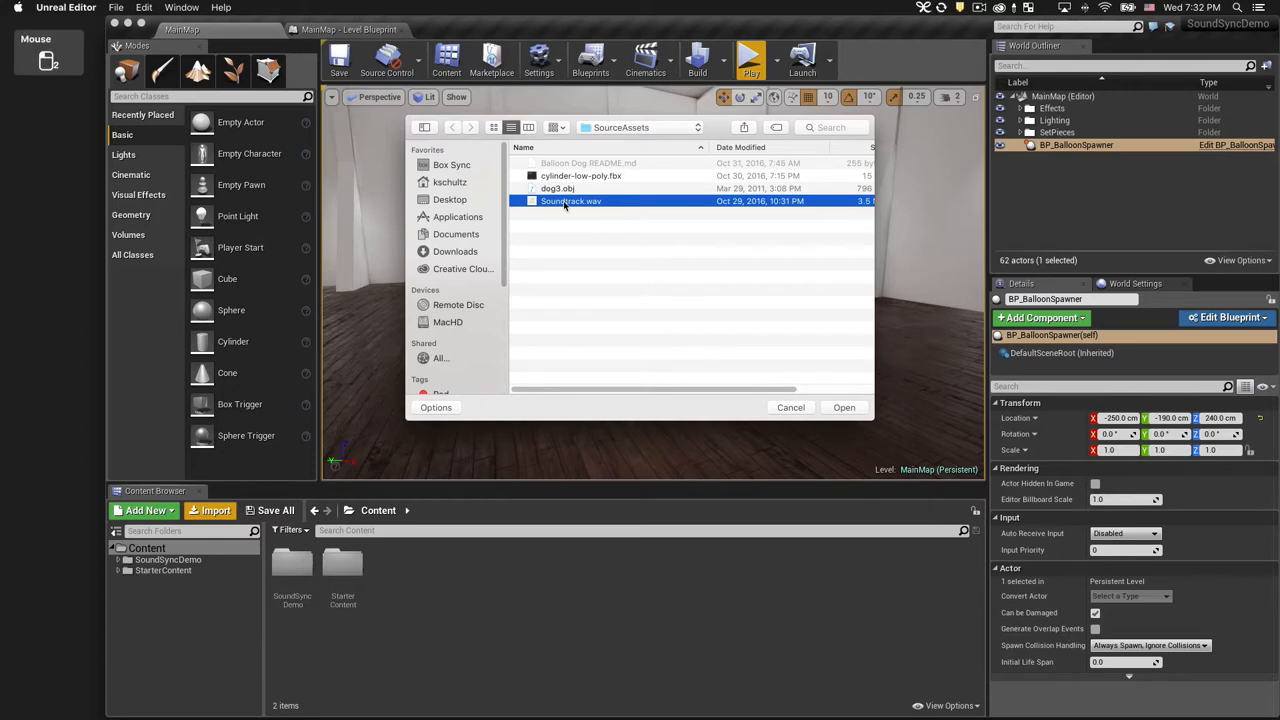
{"action": "left_click", "coordinate": [844, 408]}
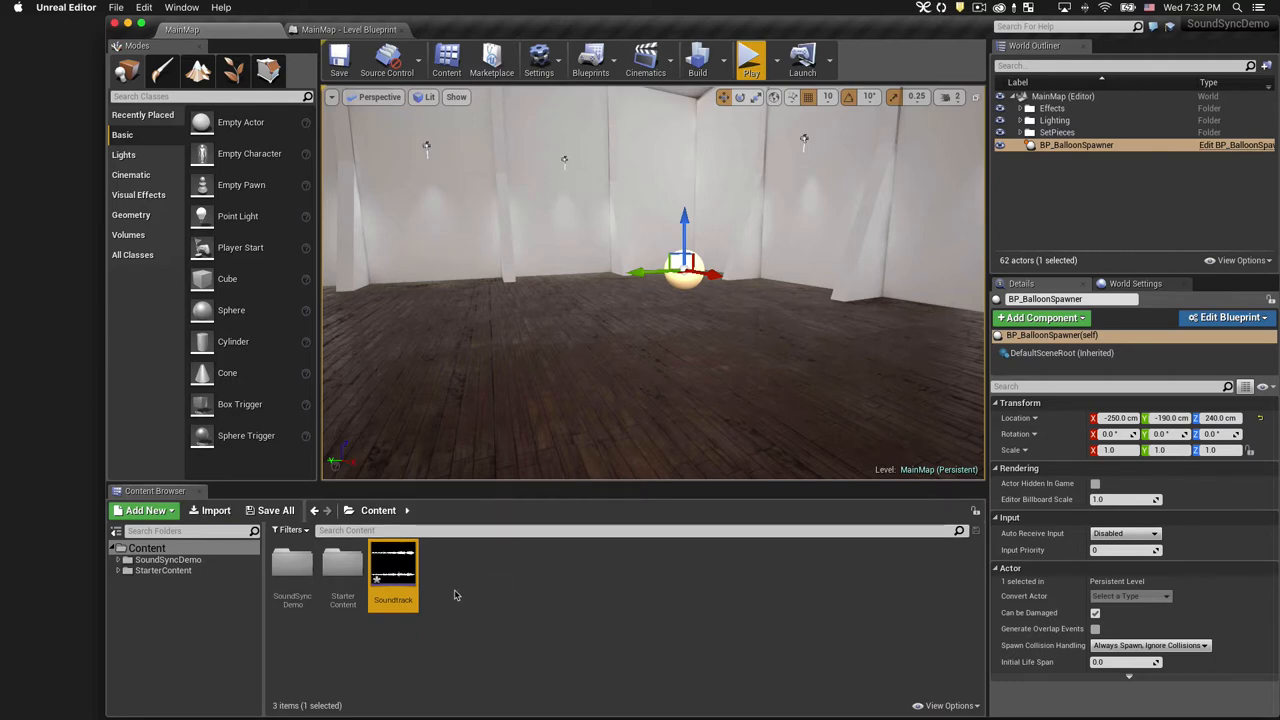
- Add a new Animation > Level Sequence asset in Content and keep the name EventSyncSequence
{"action": "left_click", "coordinate": [144, 510]}
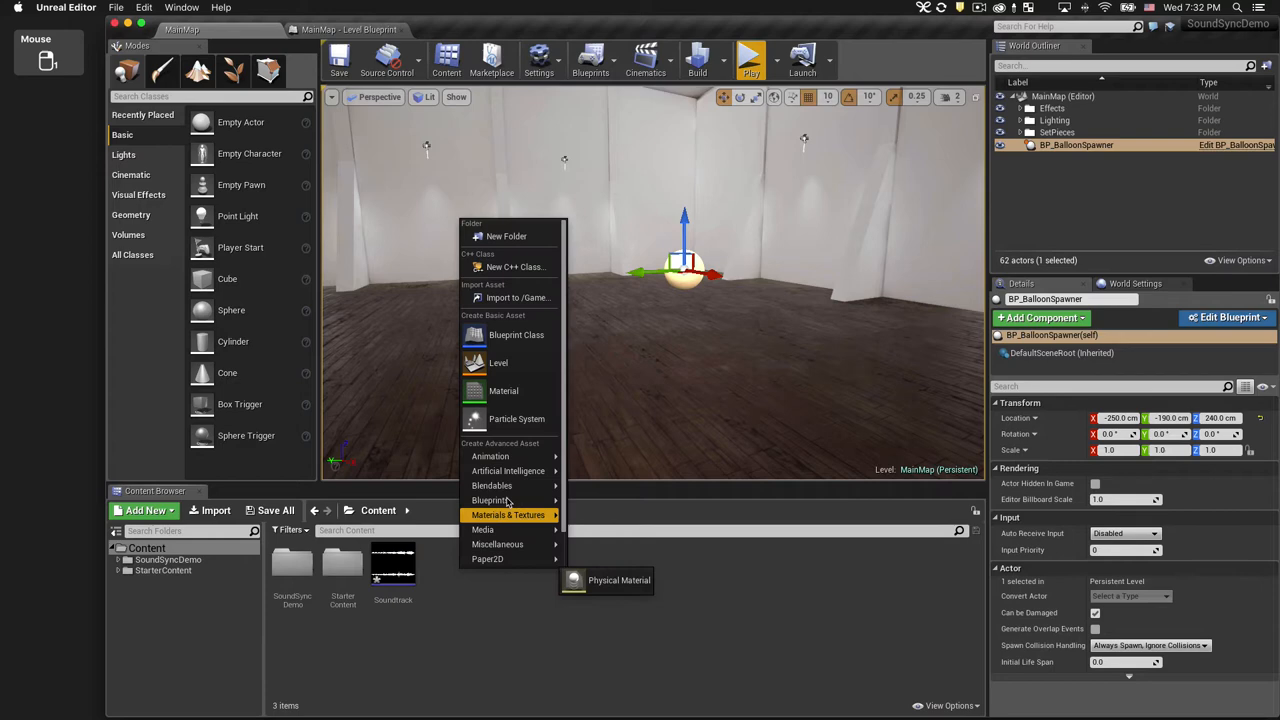
{"action": "mouse_move", "coordinate": [490, 456]}
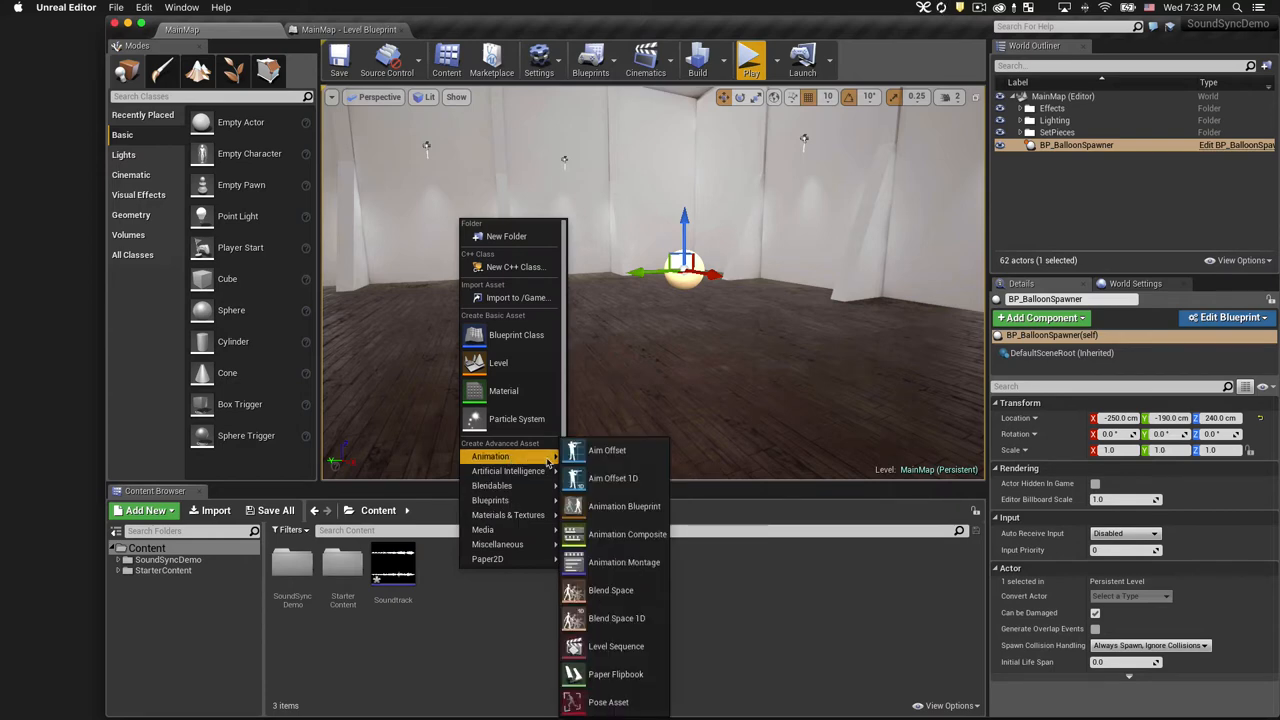
{"action": "left_click", "coordinate": [616, 644]}
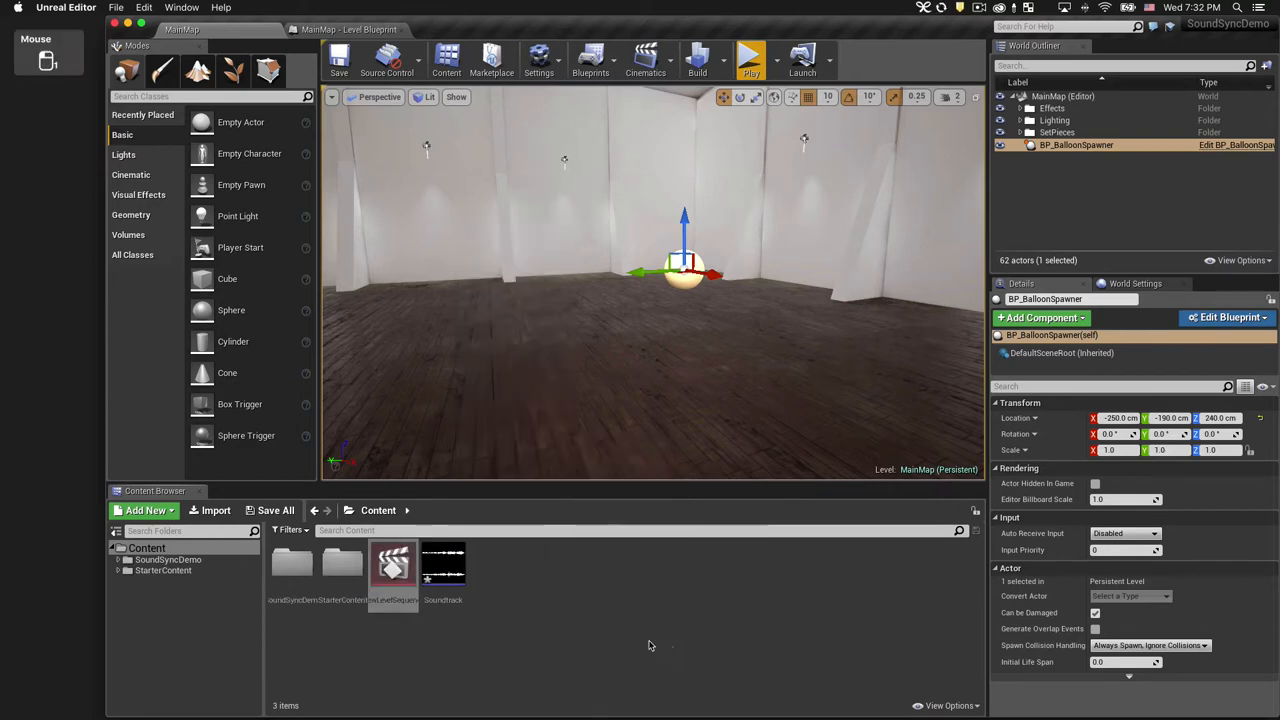
{"action": "left_click", "coordinate": [392, 564]}
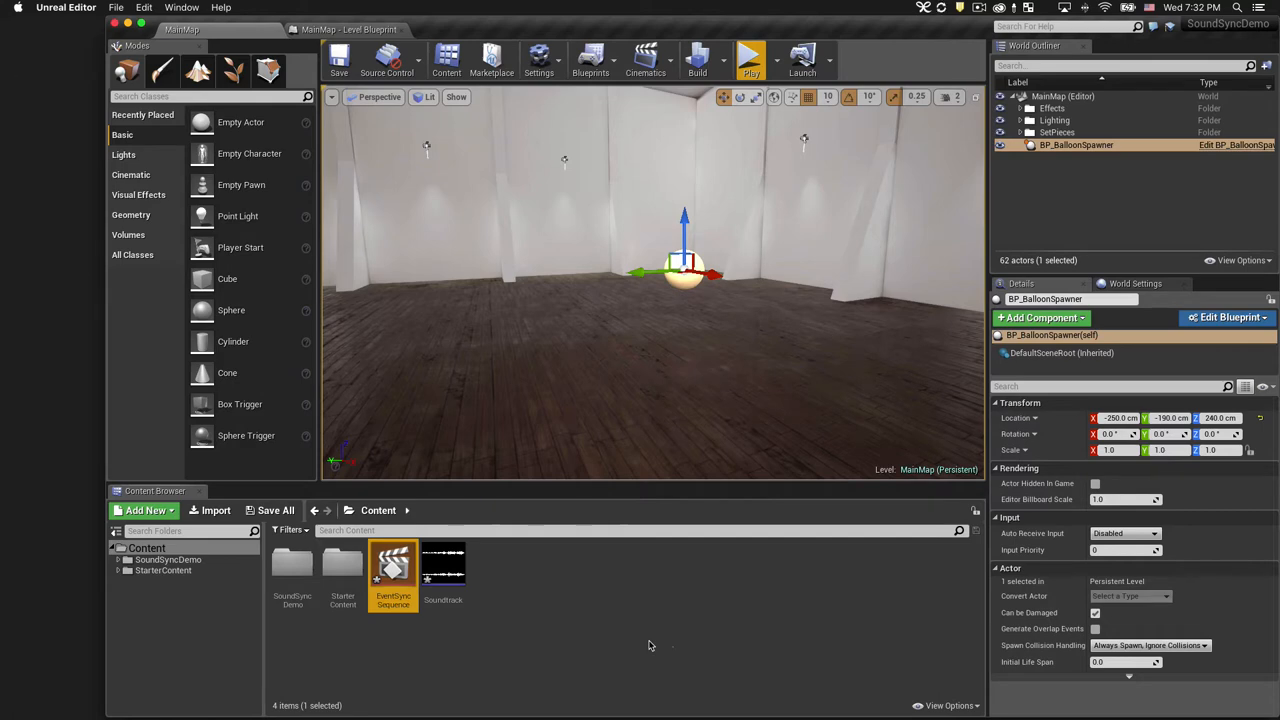
{"action": "mouse_move", "coordinate": [392, 570]}
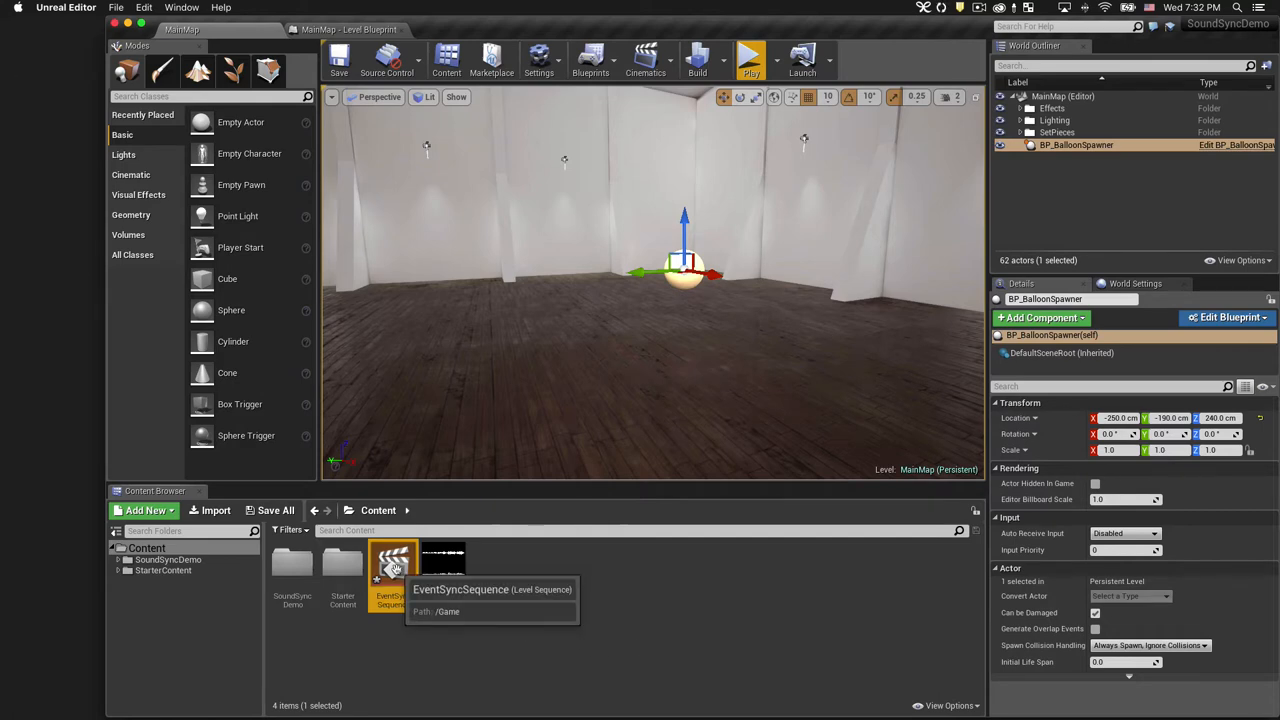
- In EventSyncSequence, add an Audio track holding the Soundtrack sound wave and rewind the playhead
{"action": "double_click", "coordinate": [392, 564]}
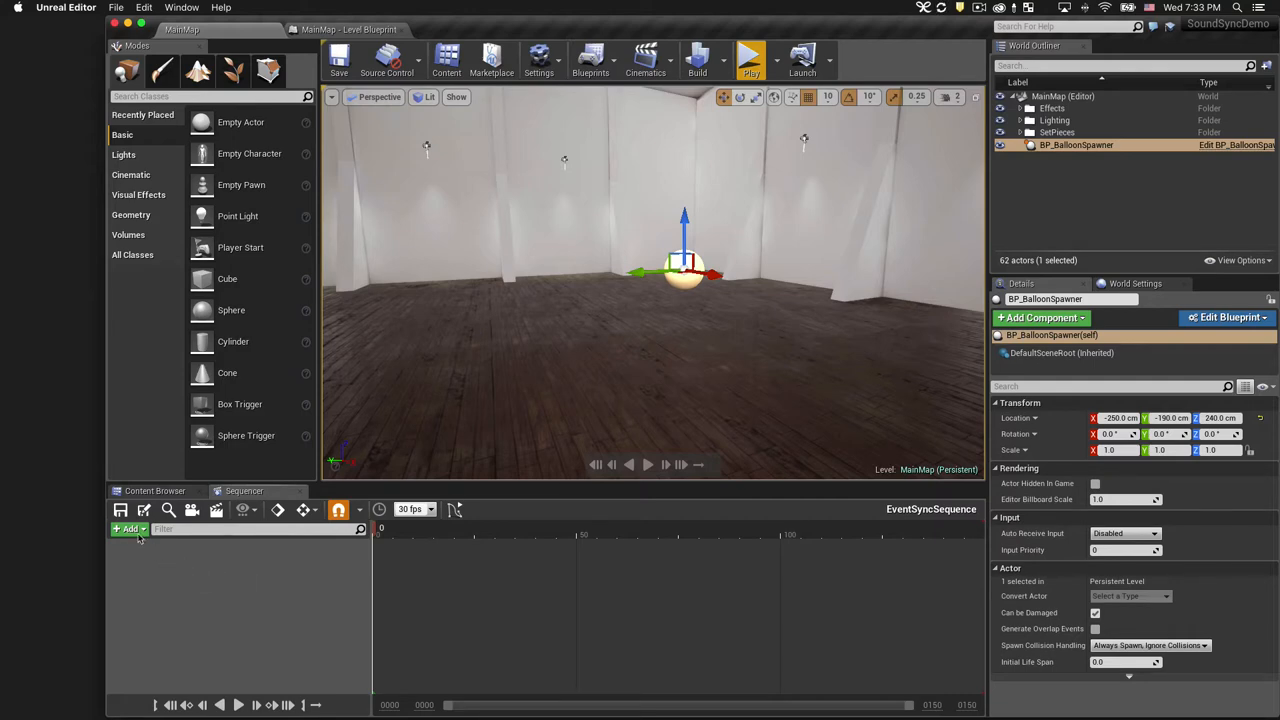
{"action": "left_click", "coordinate": [128, 528]}
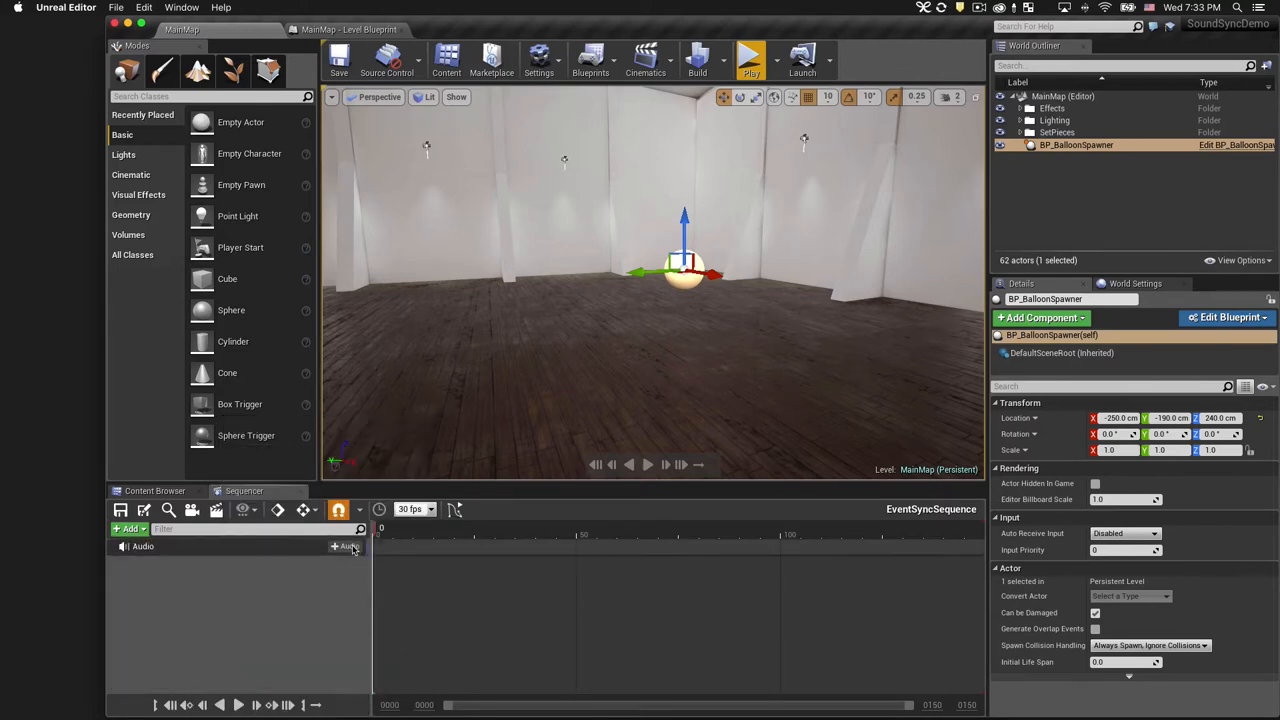
{"action": "left_click", "coordinate": [348, 546]}
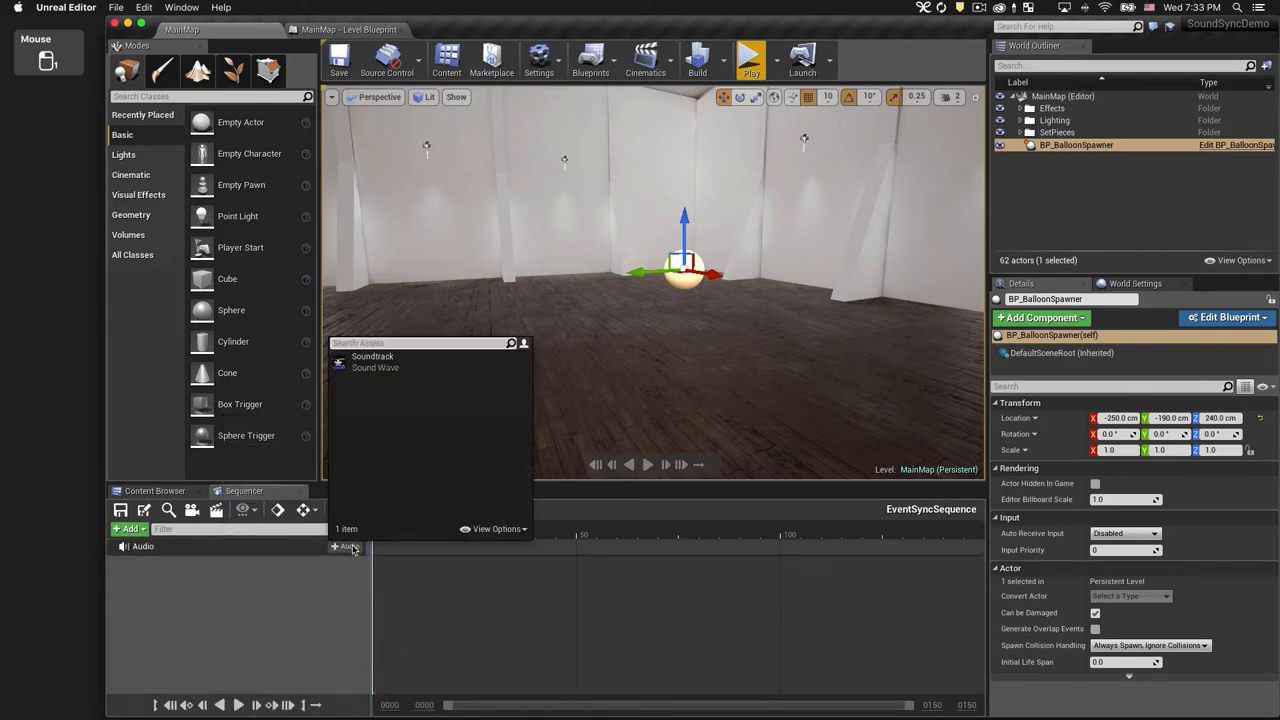
{"action": "left_click", "coordinate": [372, 356]}
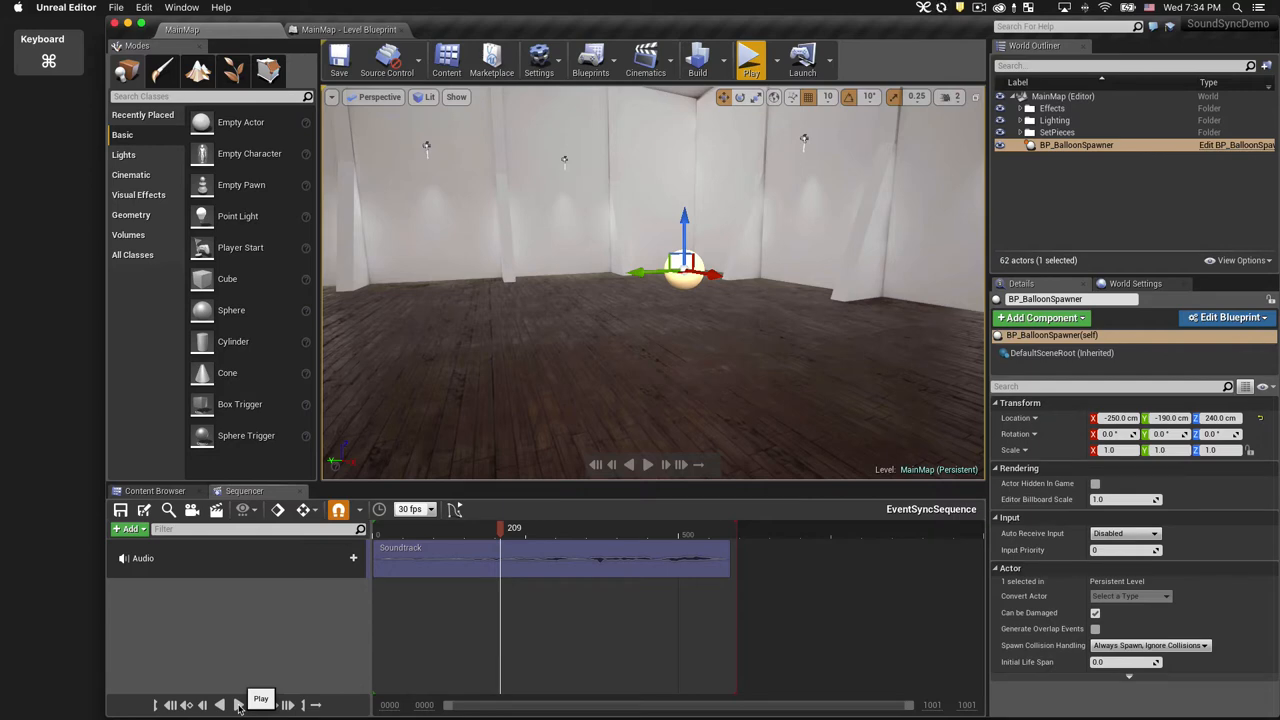
{"action": "mouse_move", "coordinate": [480, 536]}
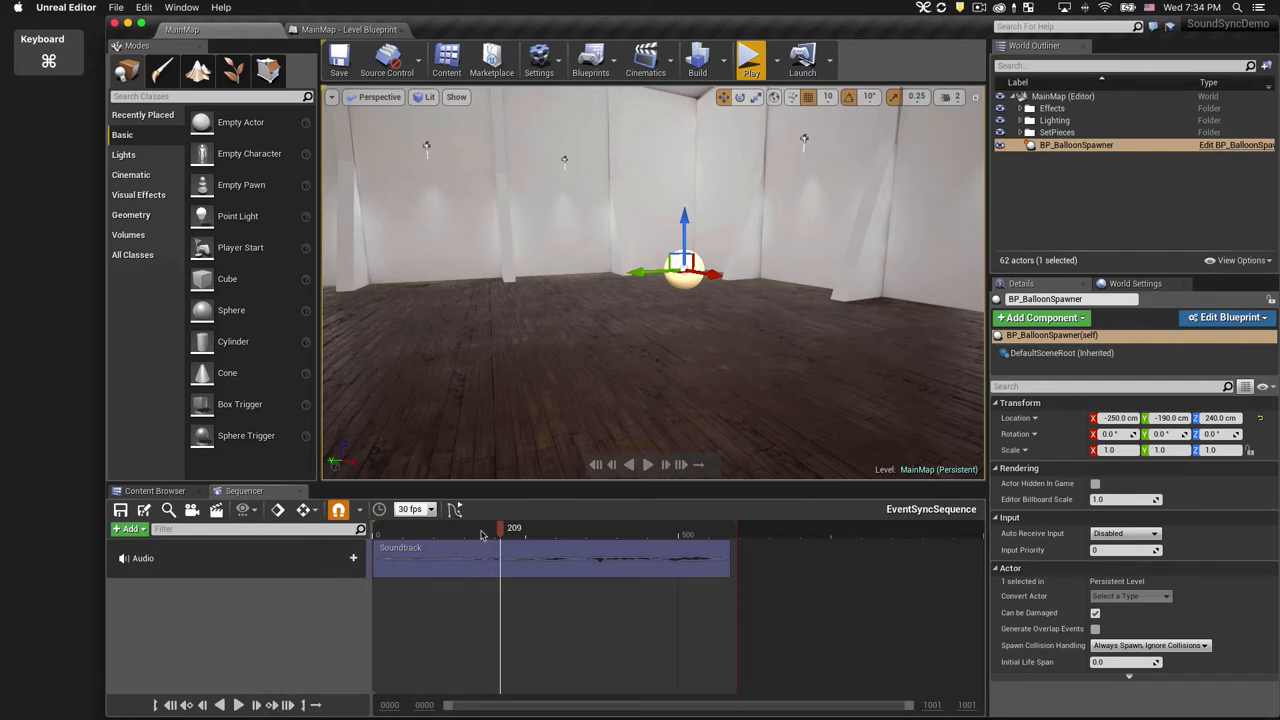
{"action": "left_click_drag", "start_coordinate": [500, 528], "coordinate": [472, 528]}
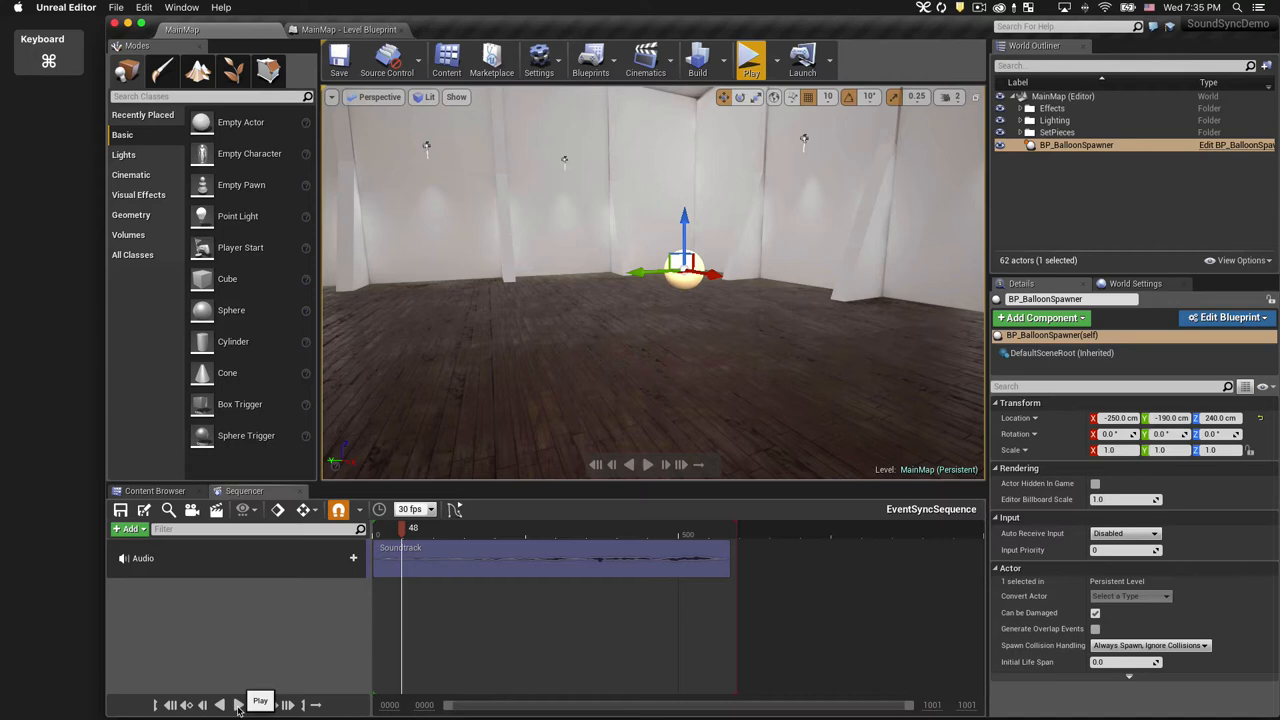
- Pause playback at the first beat and add an Events track there
{"action": "left_click", "coordinate": [238, 704]}
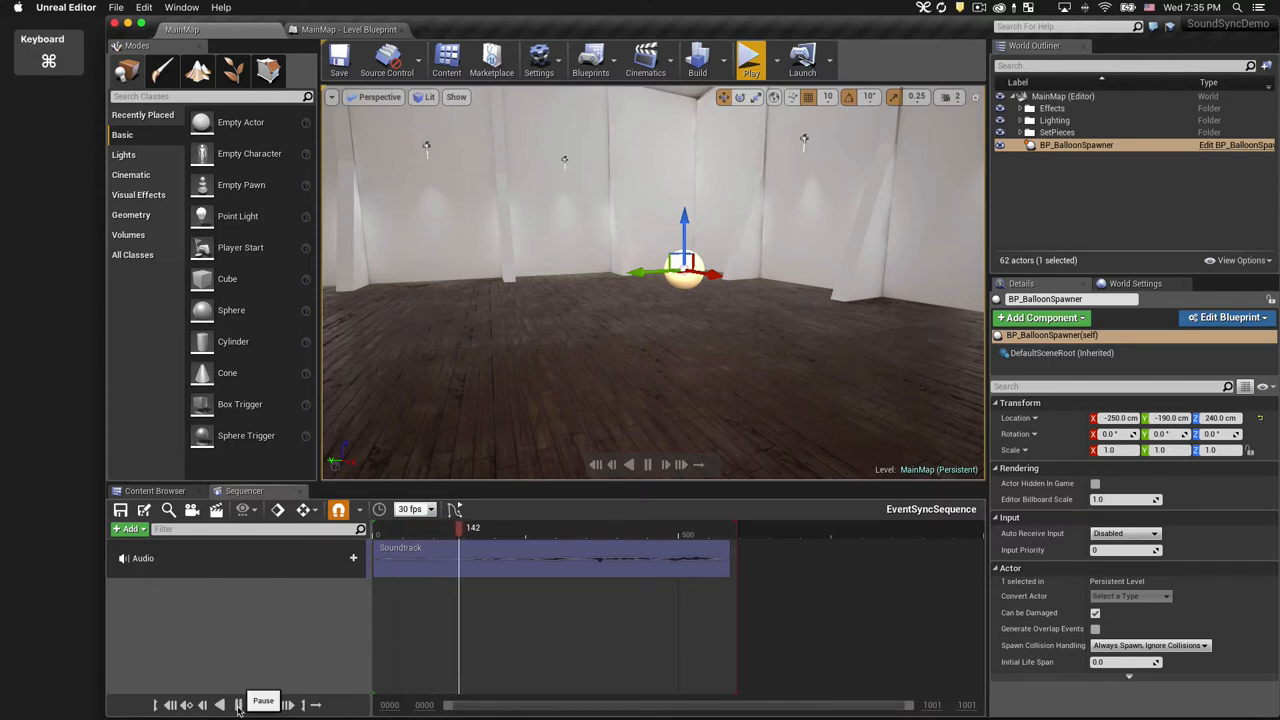
{"action": "left_click", "coordinate": [238, 704]}
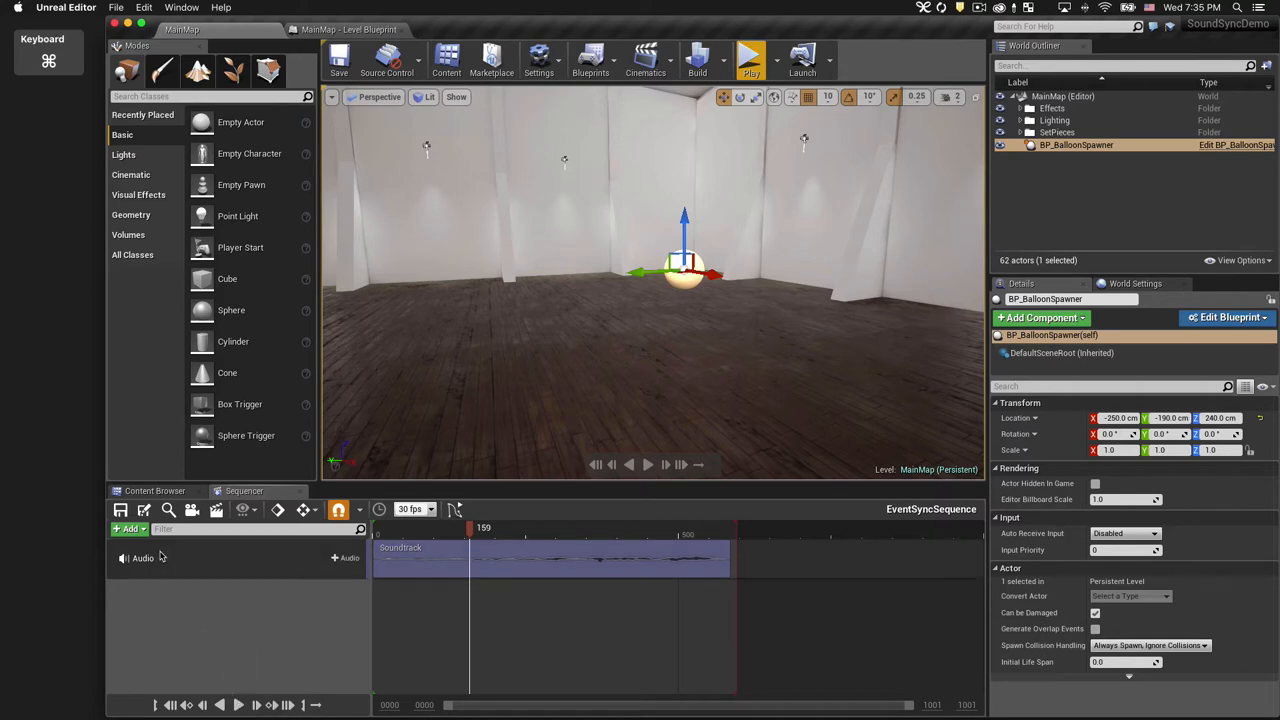
{"action": "left_click", "coordinate": [128, 528]}
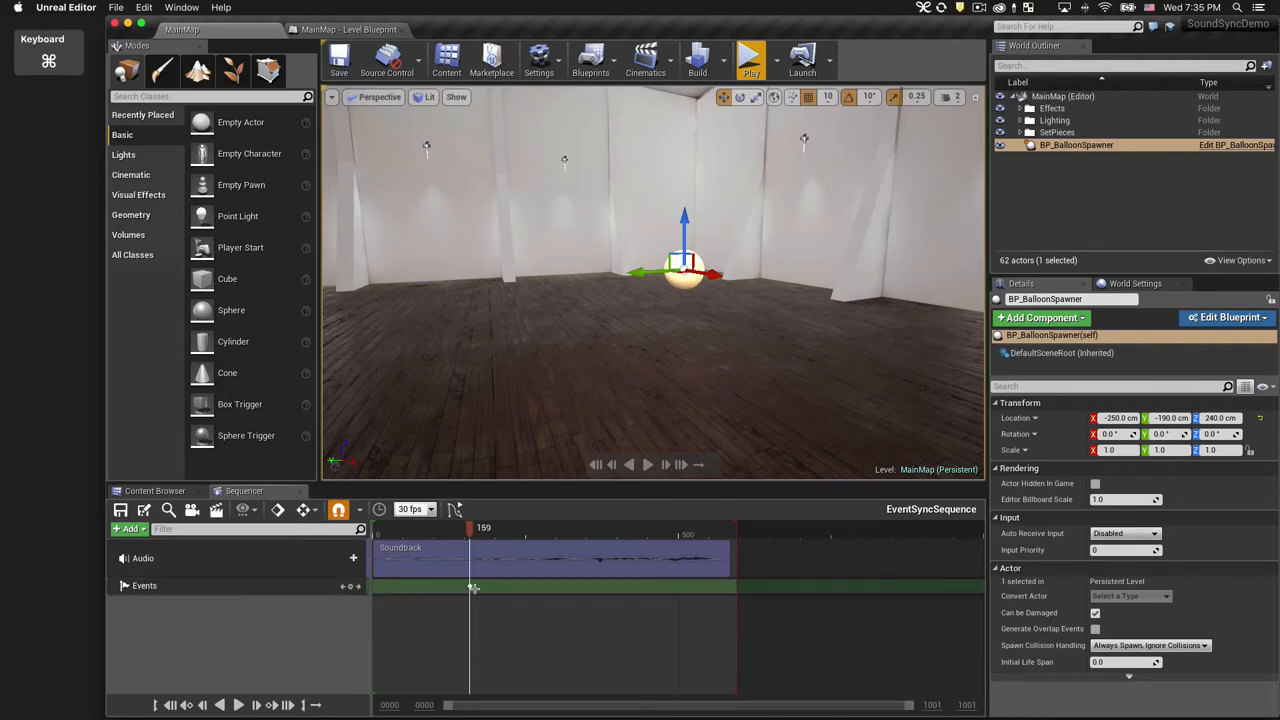
- Set the new event key's Value property to SpawnRed
{"action": "right_click", "coordinate": [472, 588]}
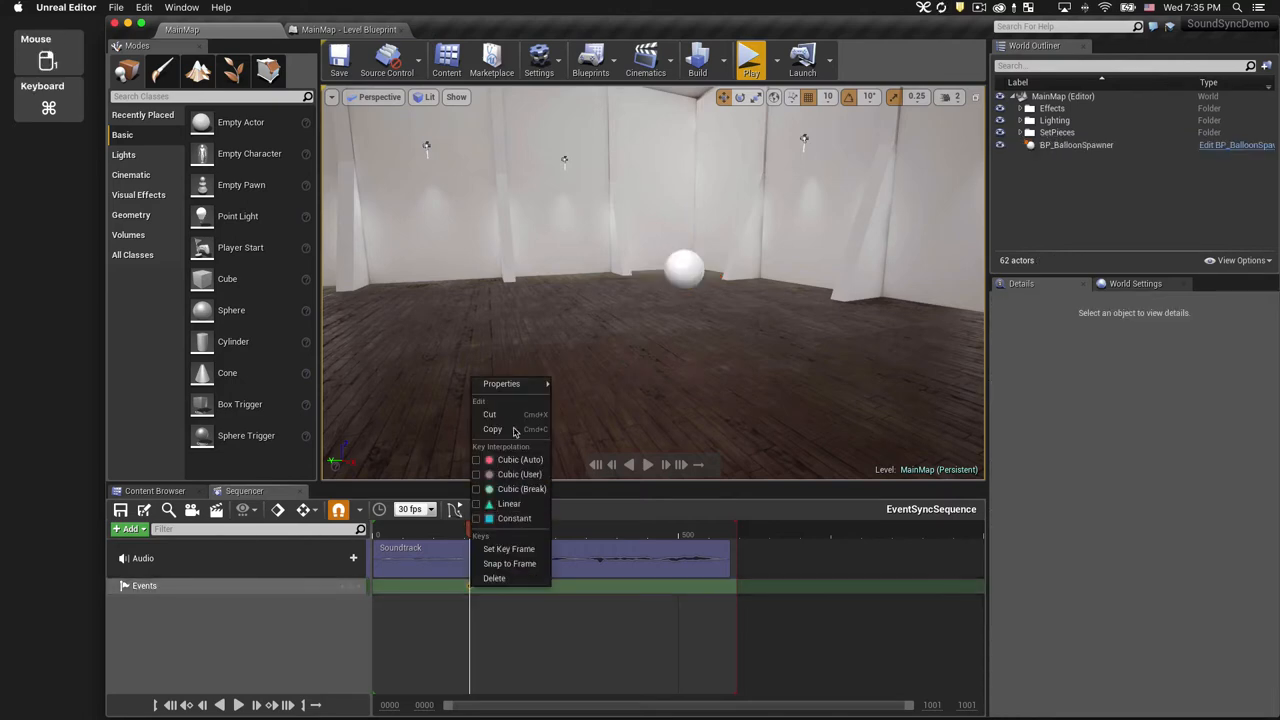
{"action": "left_click", "coordinate": [500, 384]}
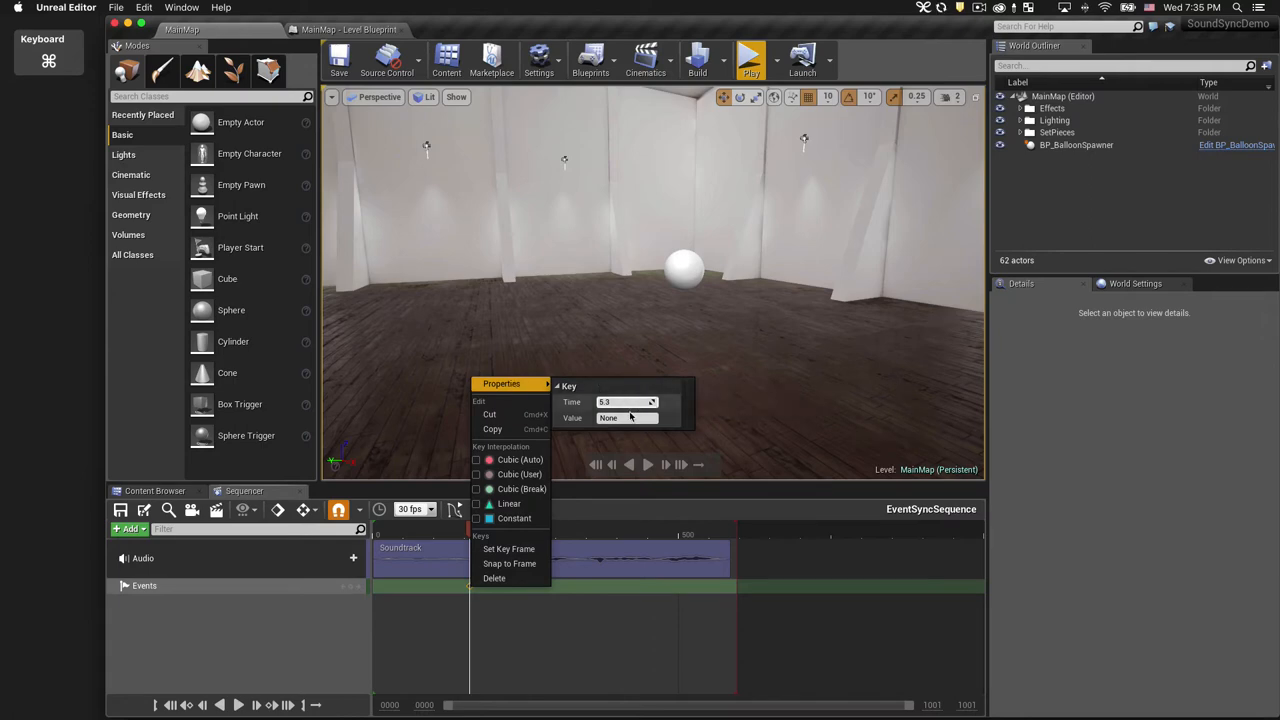
{"action": "left_click", "coordinate": [624, 418]}
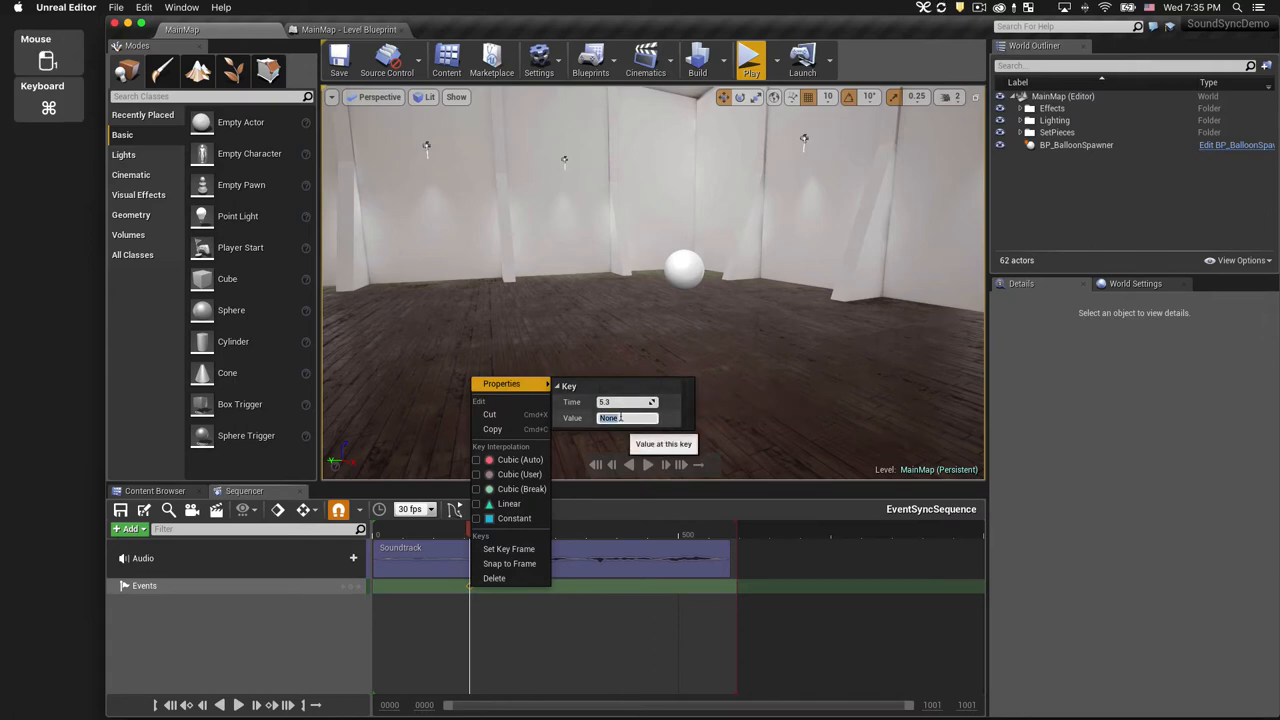
{"action": "type", "text": "SpawnRed"}
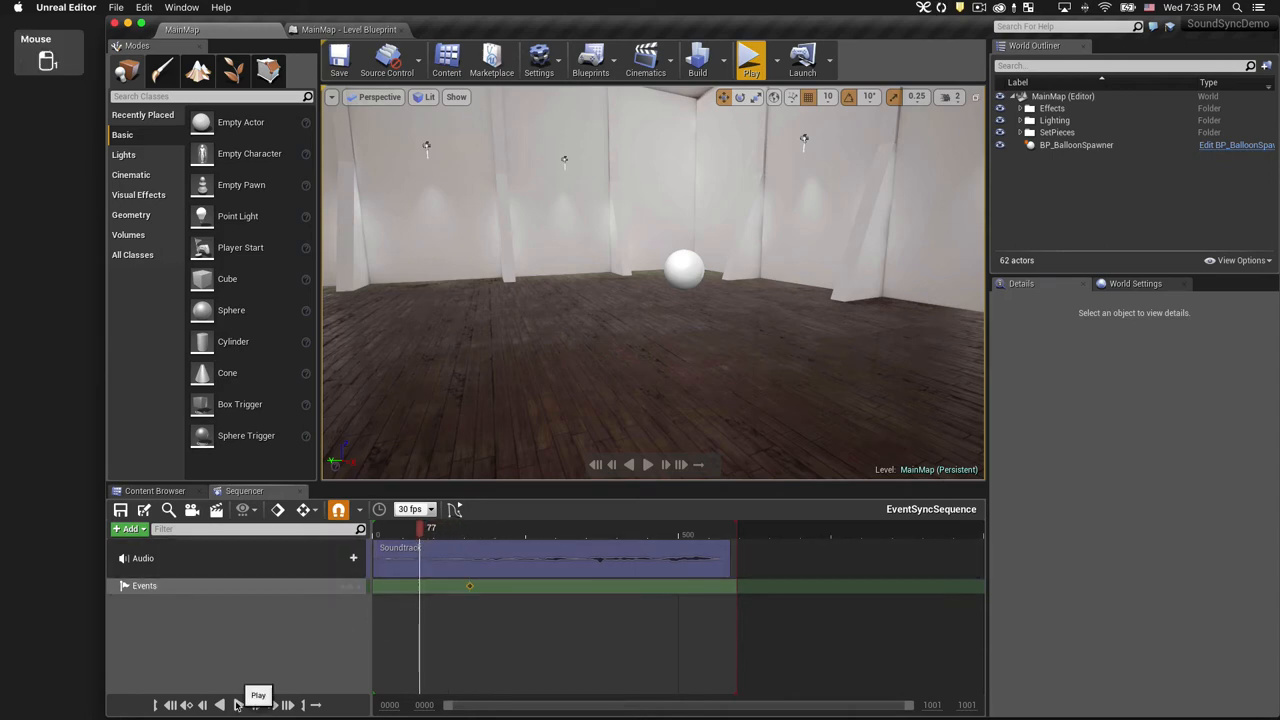
- Find the next beat and name the second event key's spawn event
{"action": "left_click", "coordinate": [256, 704]}
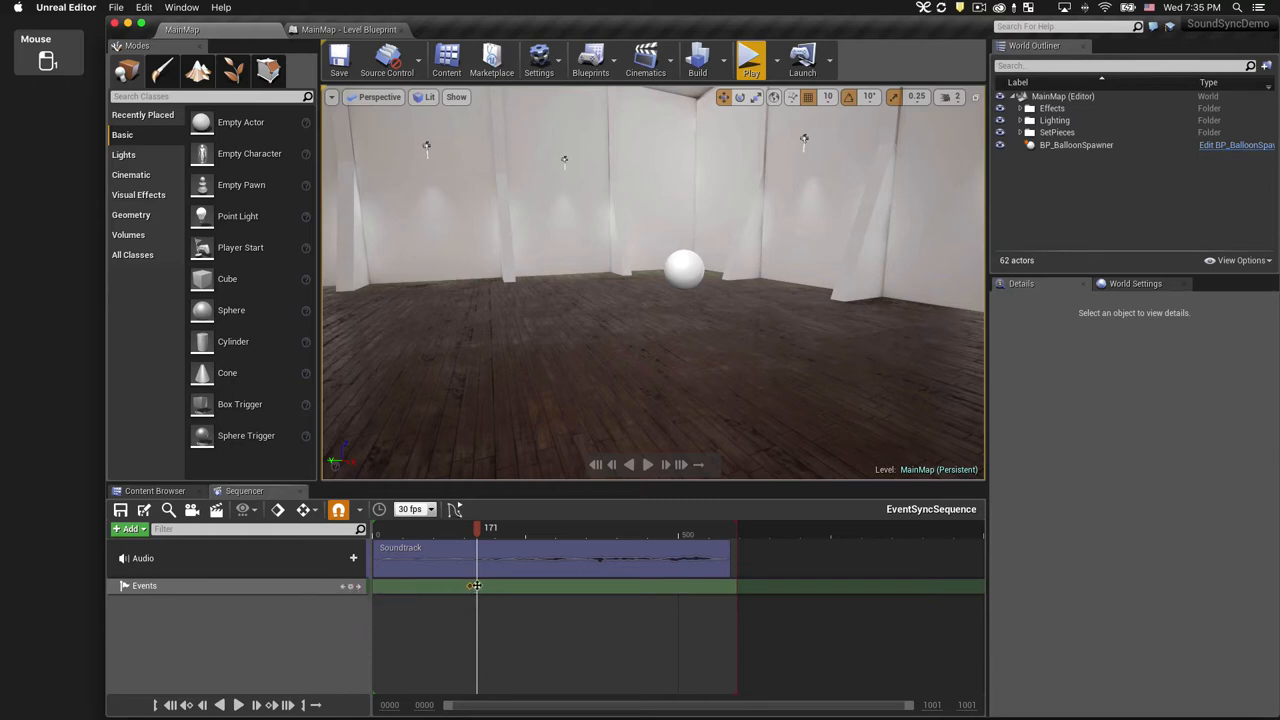
{"action": "right_click", "coordinate": [476, 586]}
{"action": "type", "text": "SpawnRed"}
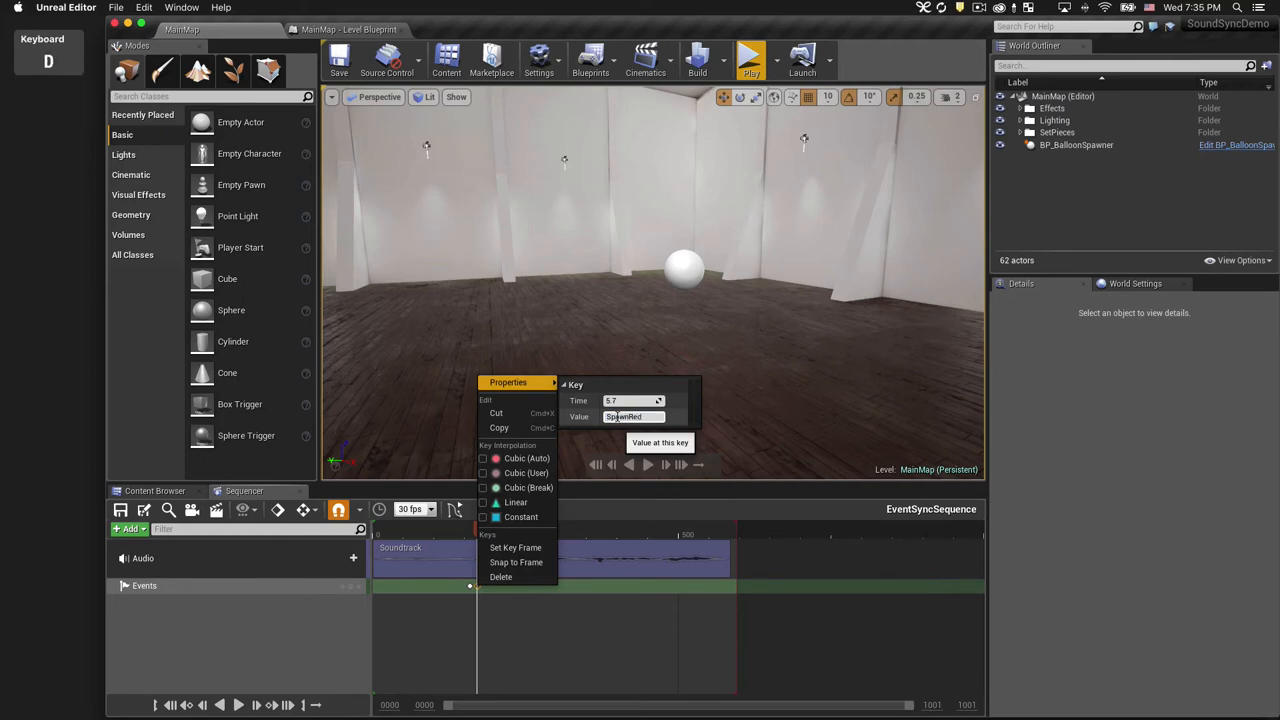
{"action": "left_click", "coordinate": [308, 656]}
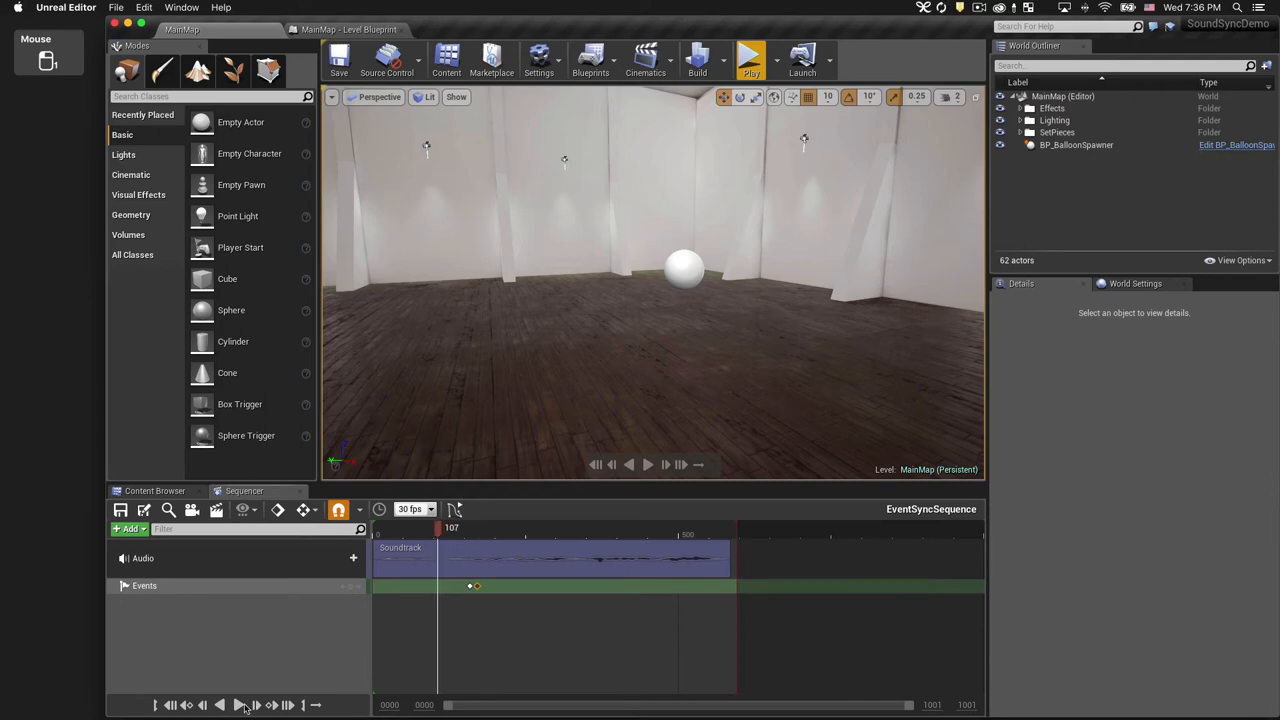
- Pause at the following beat and give the third event key a Spawn event value
{"action": "left_click", "coordinate": [240, 704]}
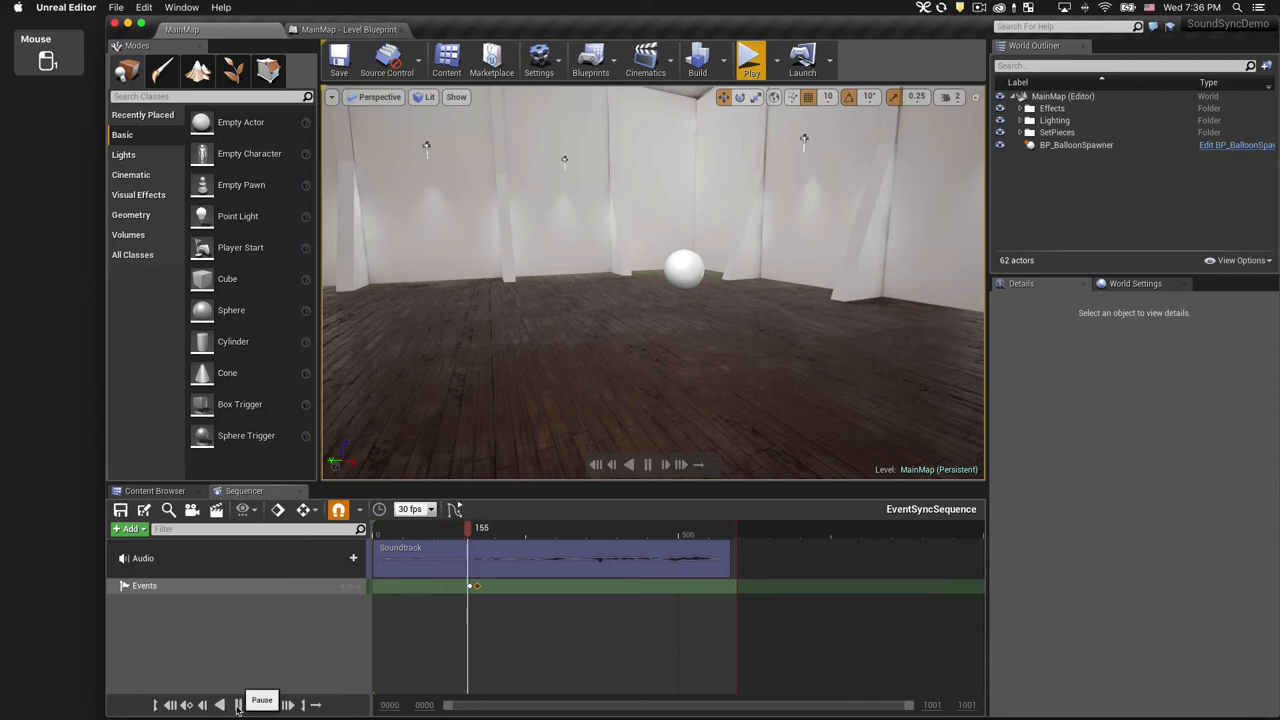
{"action": "left_click", "coordinate": [238, 704]}
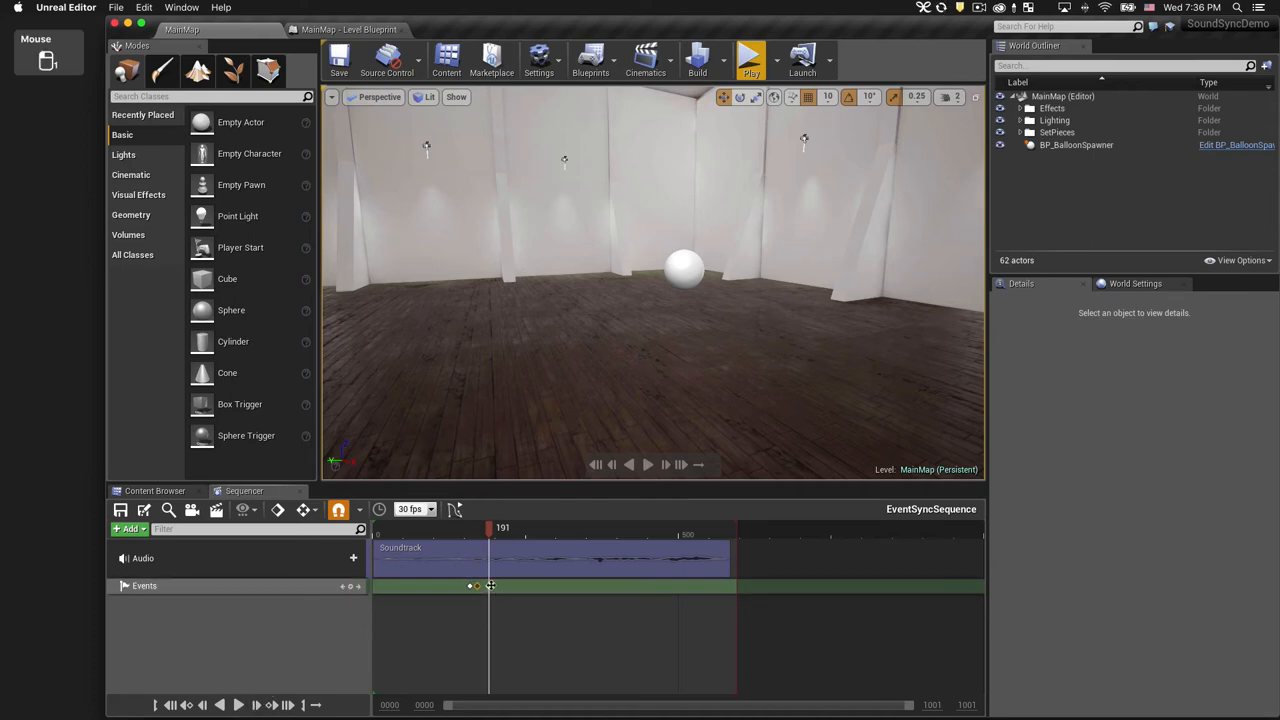
{"action": "right_click", "coordinate": [476, 586]}
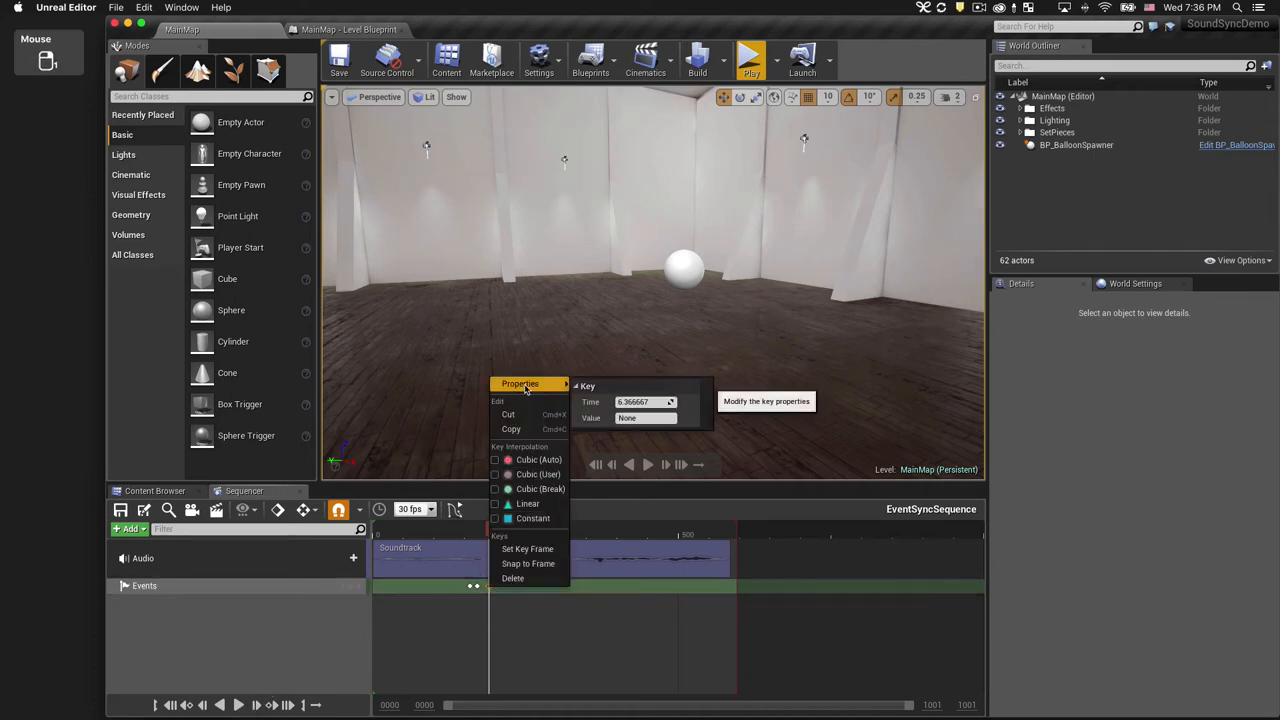
{"action": "left_click", "coordinate": [646, 418]}
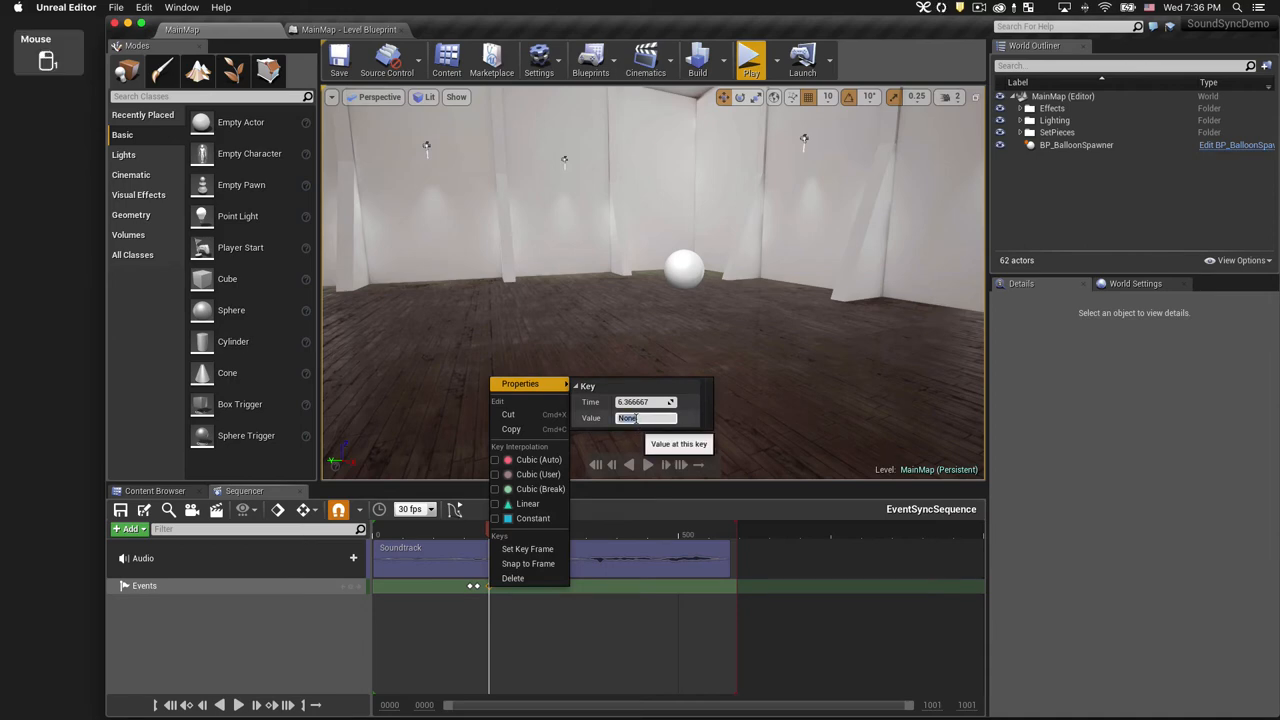
{"action": "type", "text": "Spawn"}
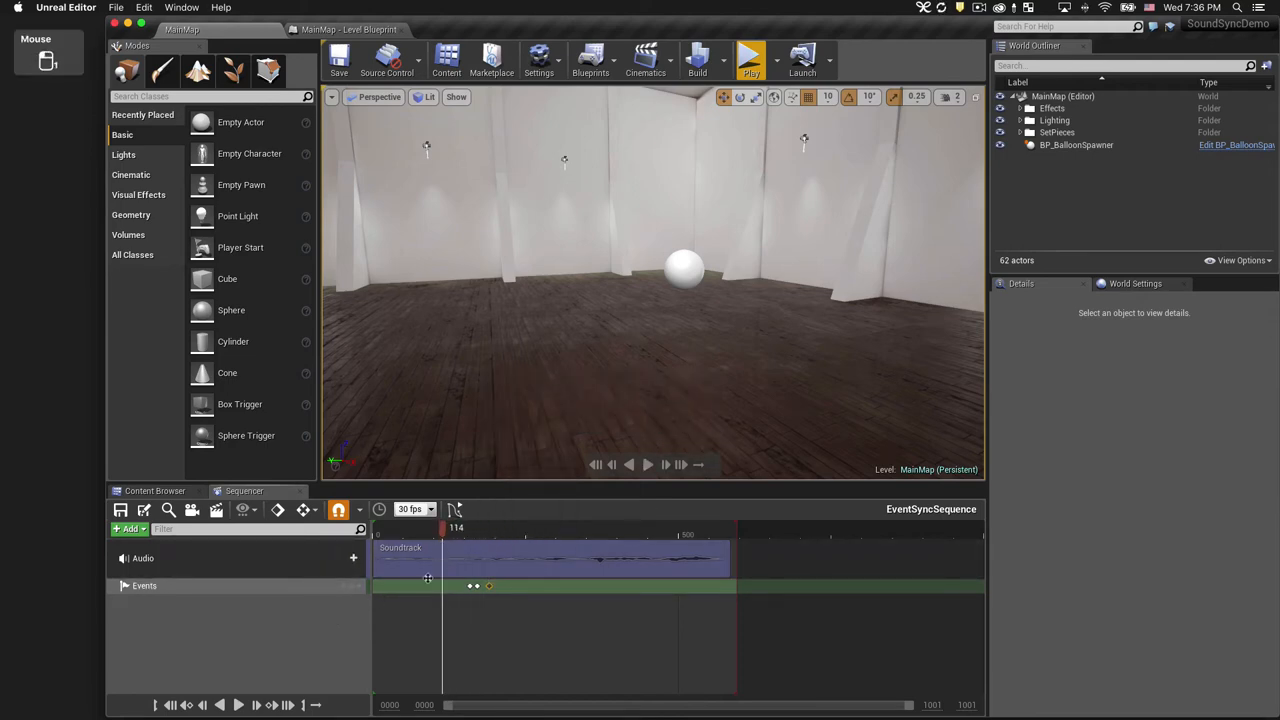
- Pause at the next beat and bring up the fourth event key's Properties
{"action": "left_click", "coordinate": [238, 704]}
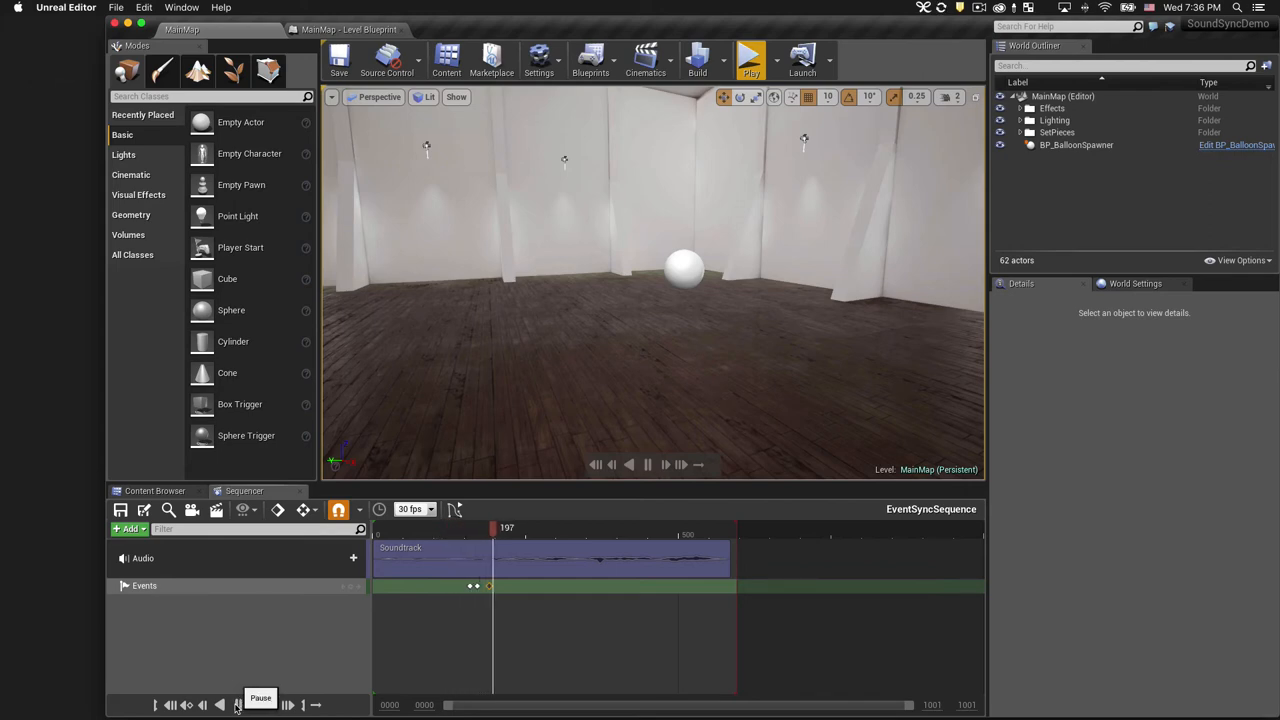
{"action": "left_click", "coordinate": [236, 704]}
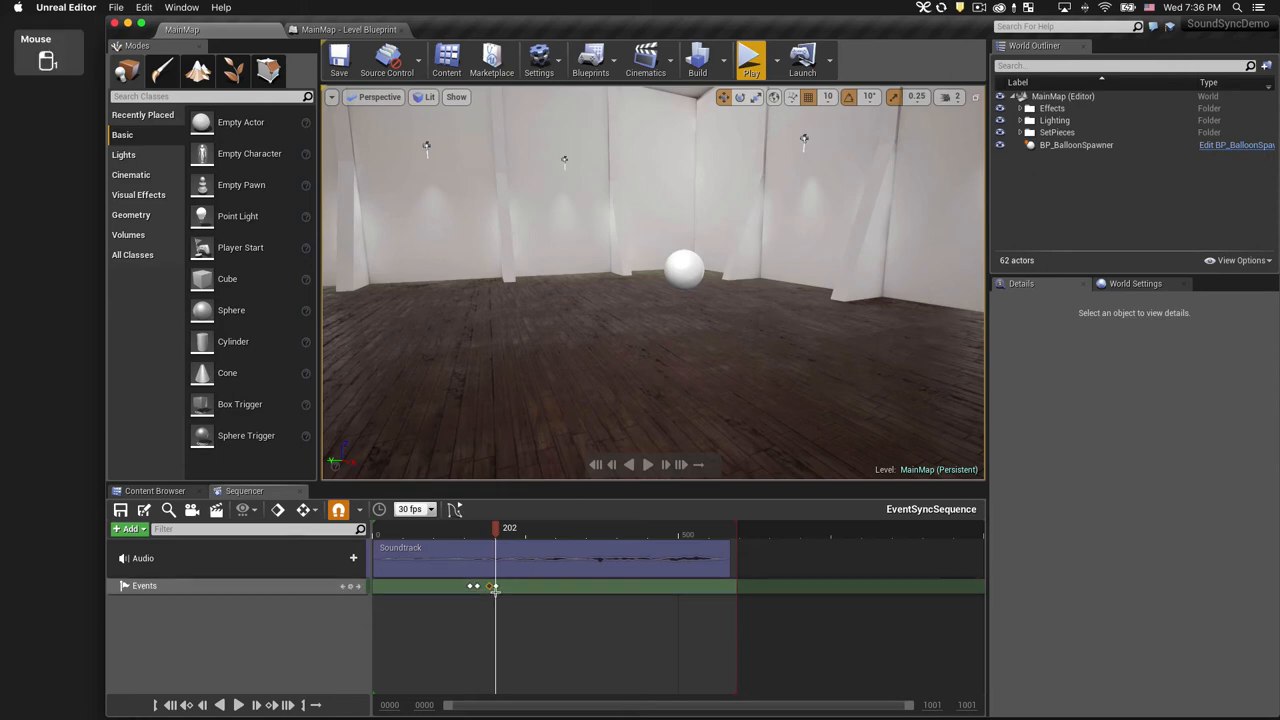
{"action": "right_click", "coordinate": [492, 586]}
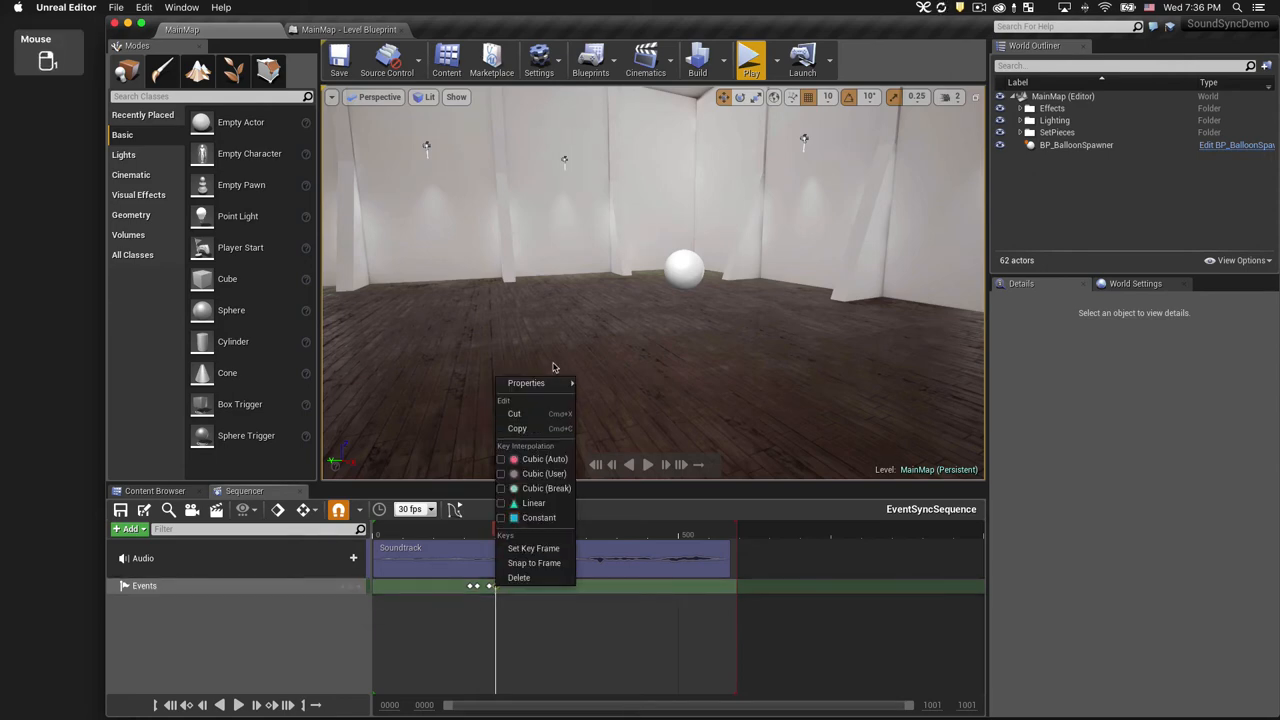
{"action": "left_click", "coordinate": [526, 384]}
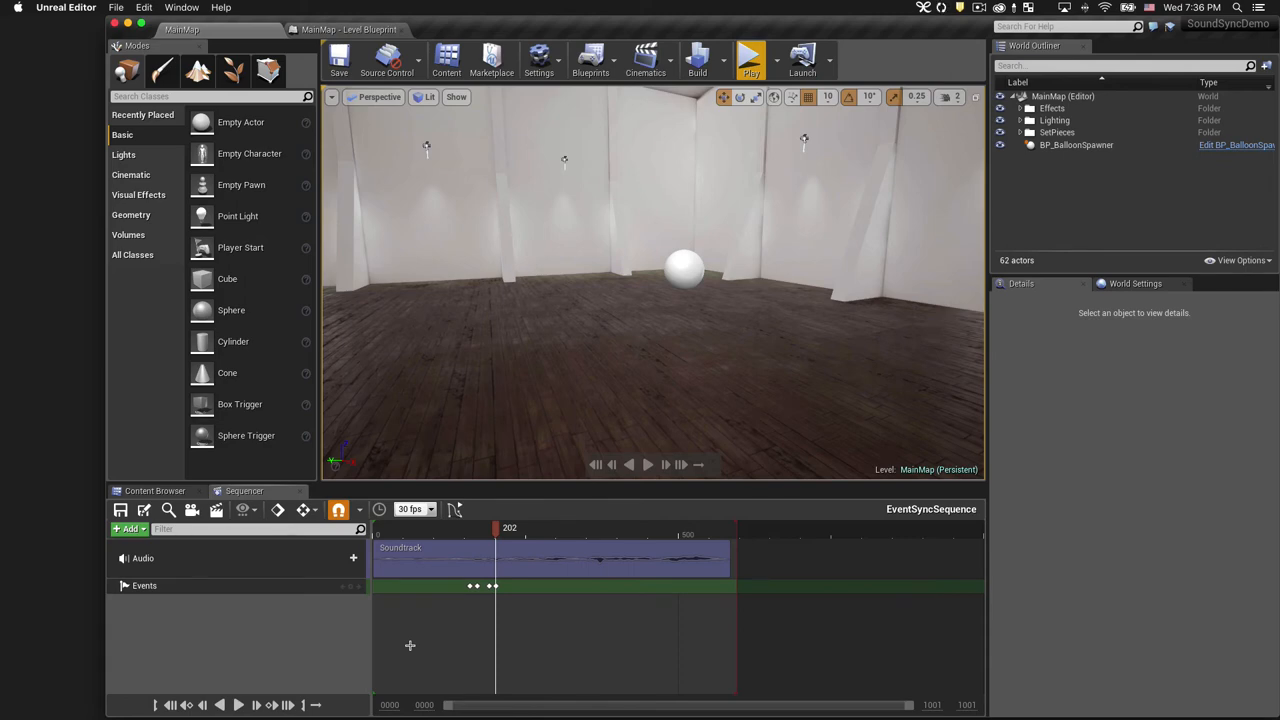
- Drag EventSyncSequence into the level and enable Auto Play in its Details
{"action": "left_click", "coordinate": [154, 490]}
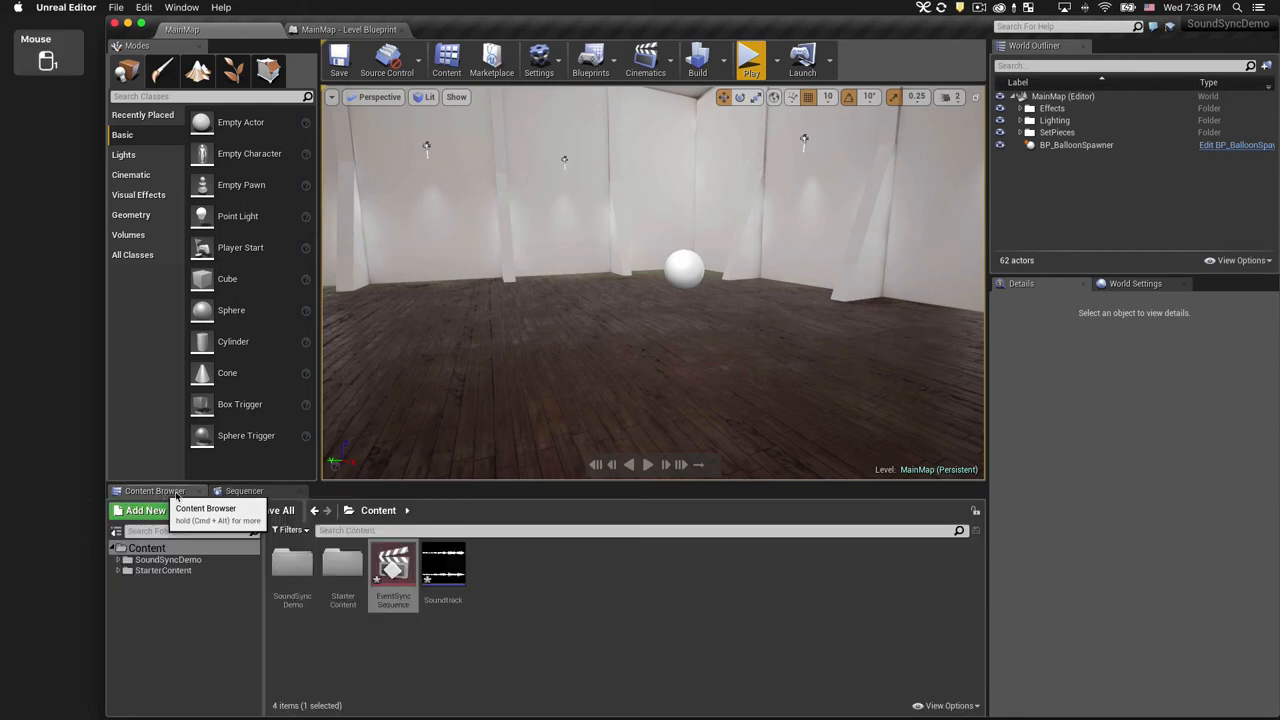
{"action": "mouse_move", "coordinate": [392, 570]}
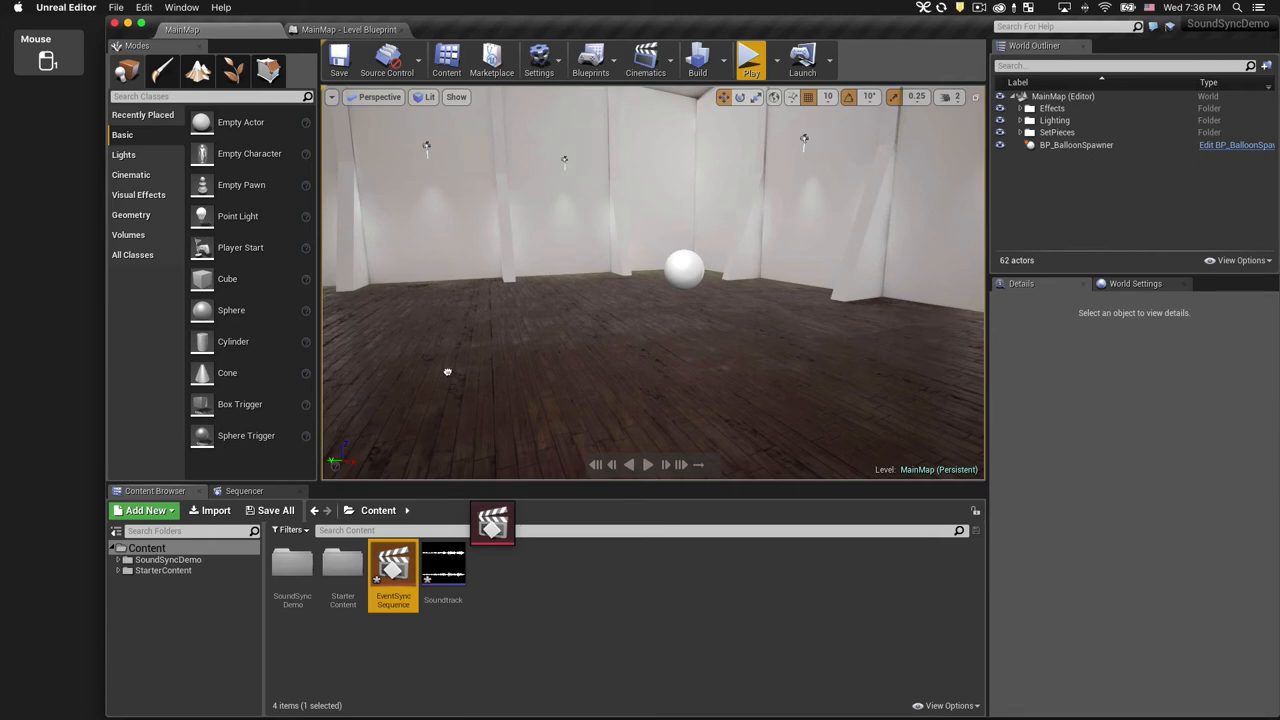
{"action": "left_click_drag", "start_coordinate": [392, 570], "coordinate": [440, 320]}
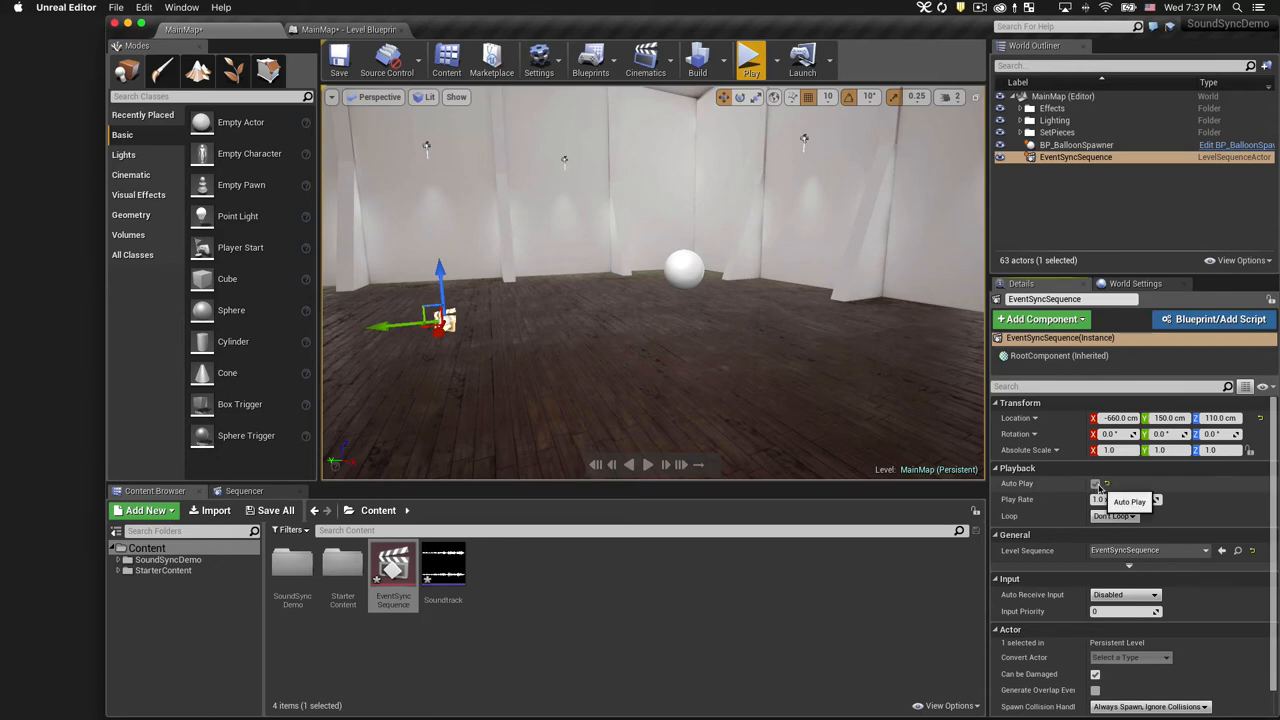
{"action": "left_click", "coordinate": [1096, 482]}
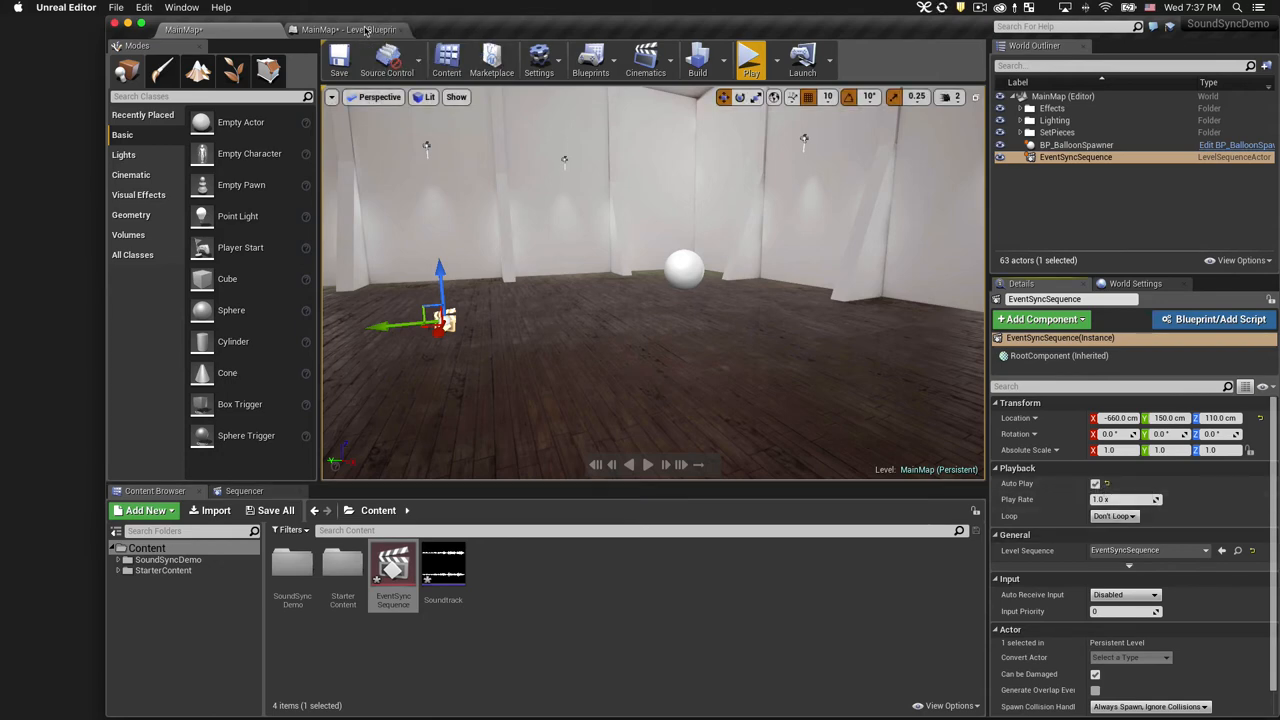
{"action": "left_click", "coordinate": [348, 30]}
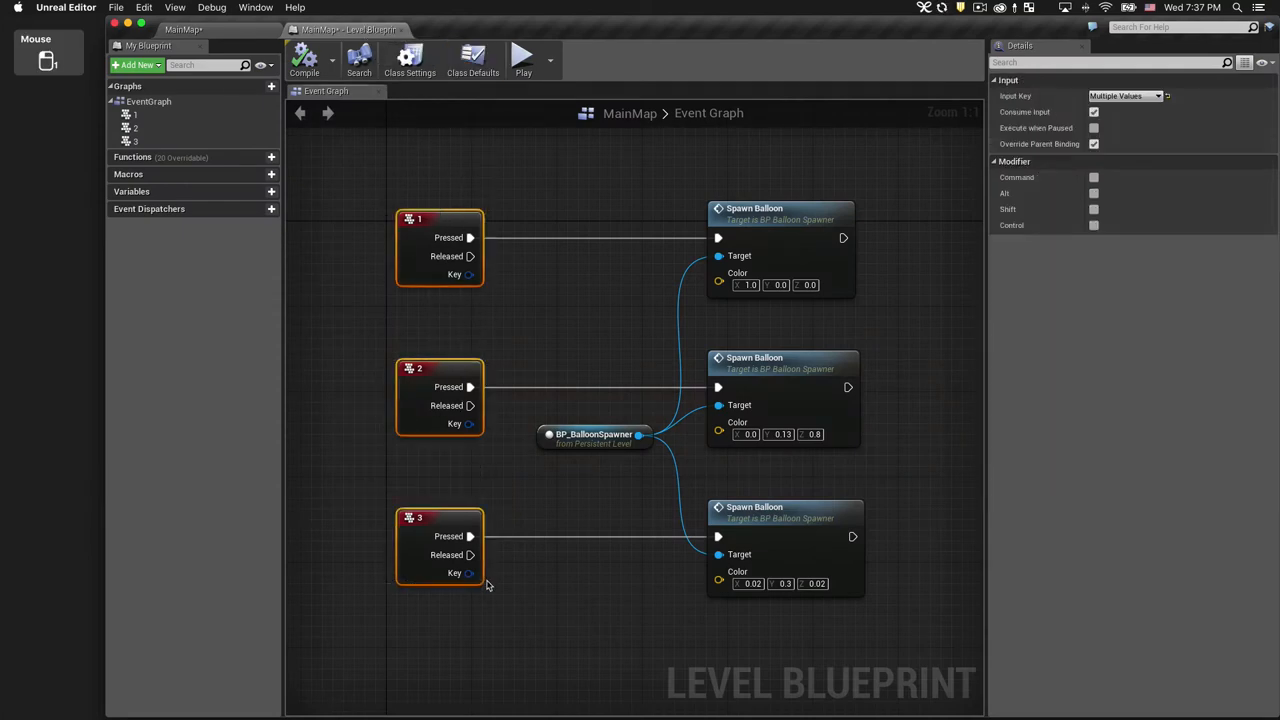
- Delete the 1/2/3 key events and wire SpawnRed and SpawnBlue custom events to the Spawn Balloon calls
{"action": "key", "text": "Delete"}
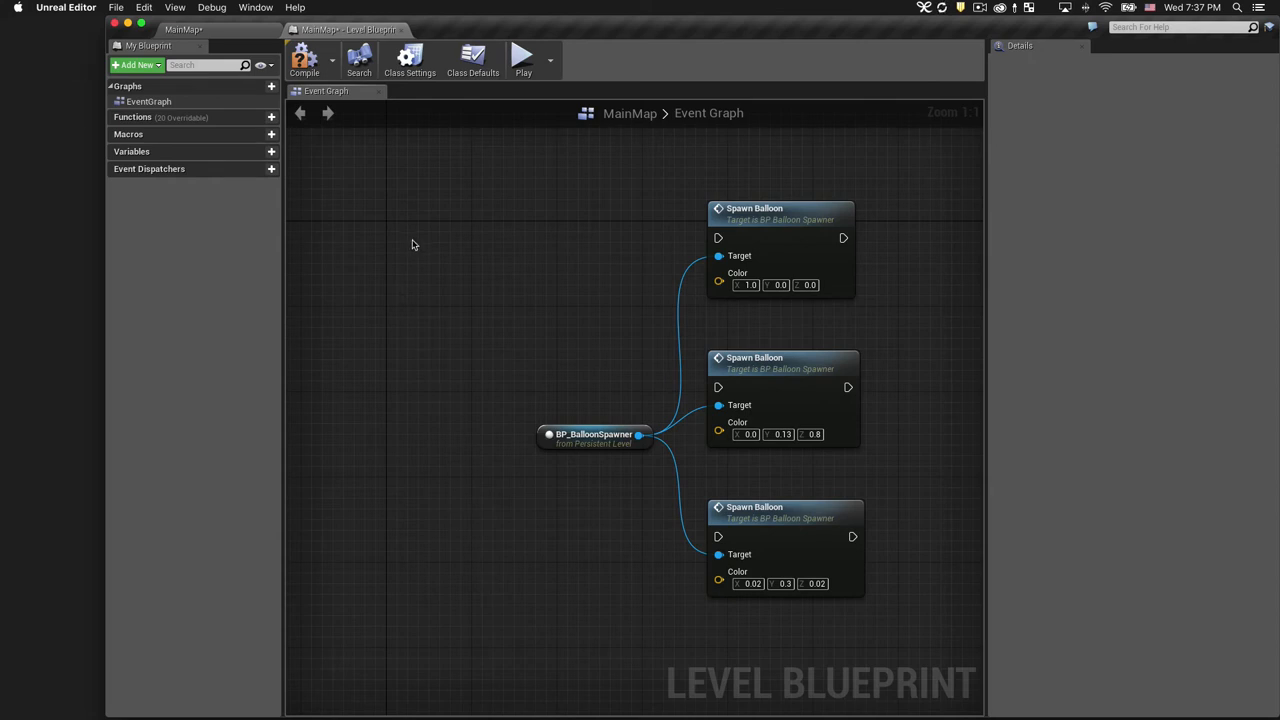
{"action": "right_click", "coordinate": [412, 244]}
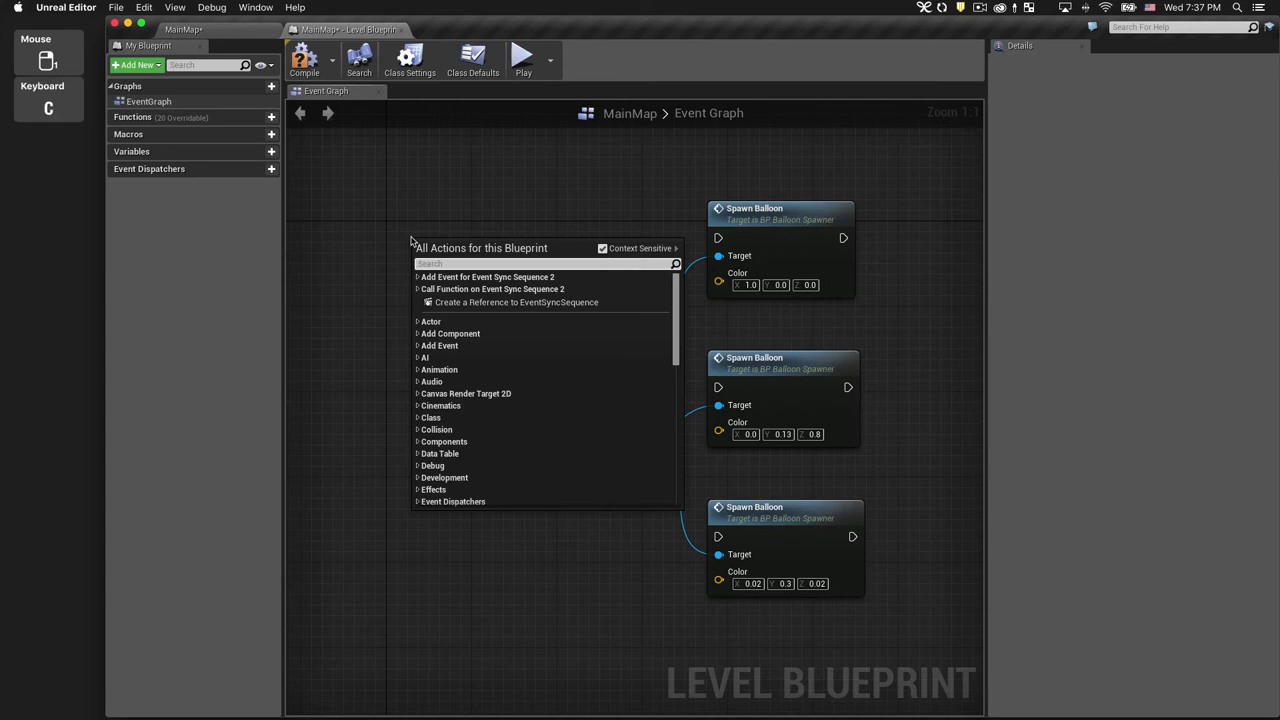
{"action": "type", "text": "custom"}
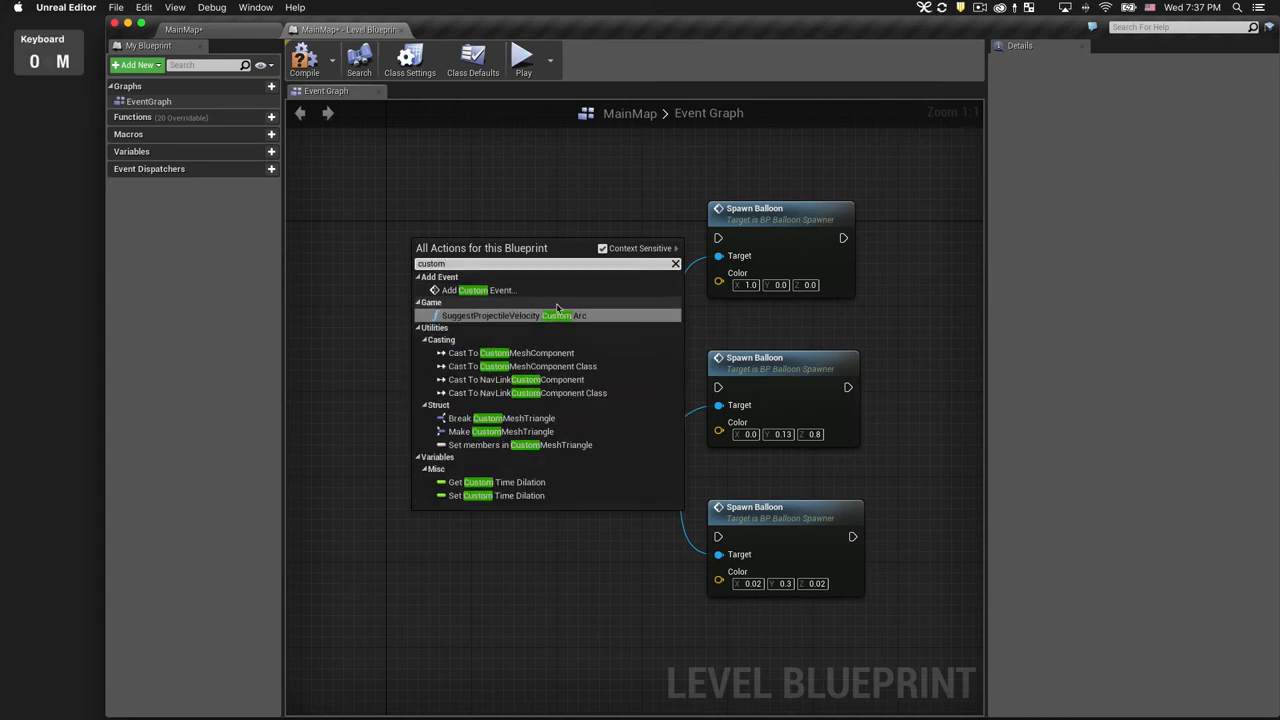
{"action": "left_click", "coordinate": [480, 290]}
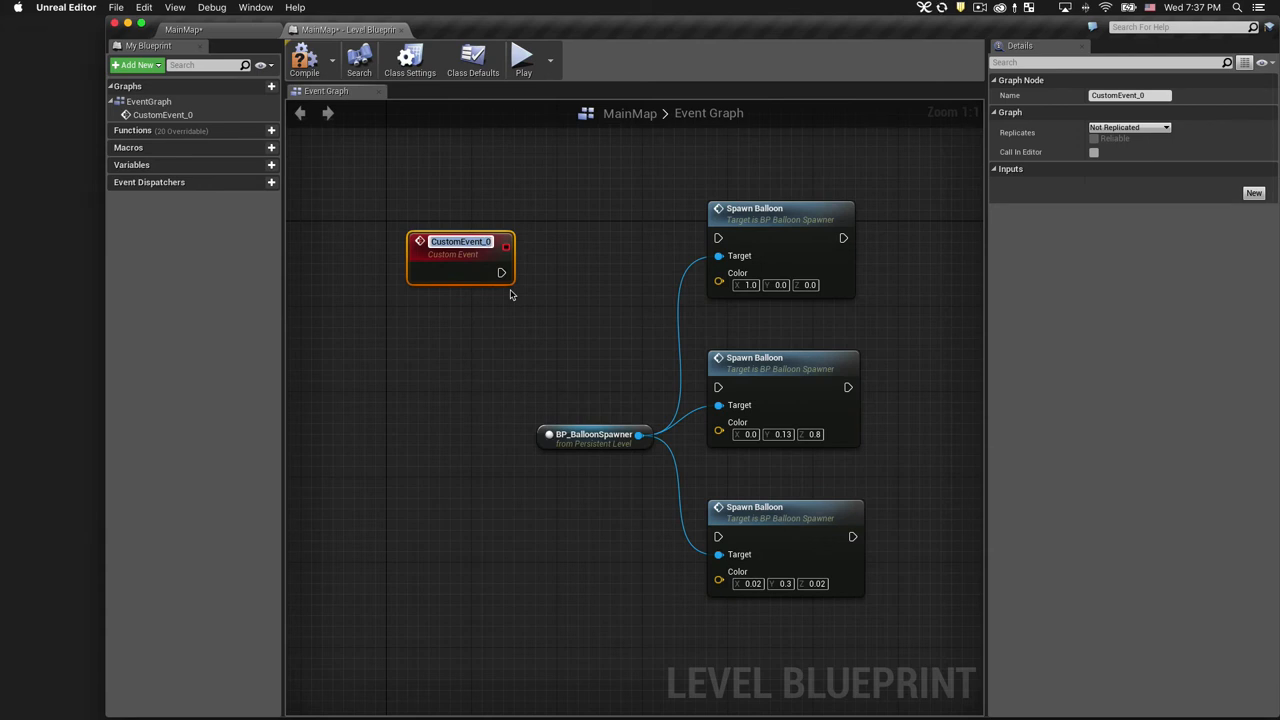
{"action": "type", "text": "SpawnRed"}
{"action": "type", "text": "SpawnBlue"}
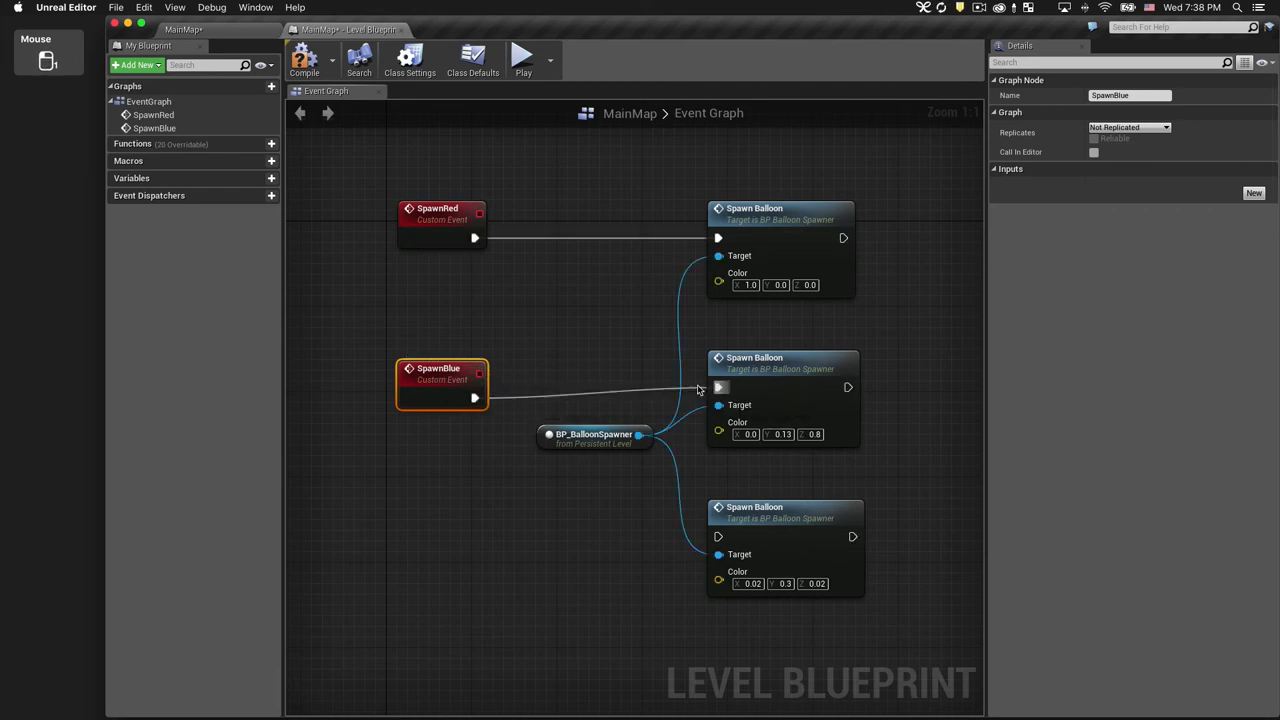
{"action": "left_click_drag", "start_coordinate": [442, 384], "coordinate": [442, 372]}
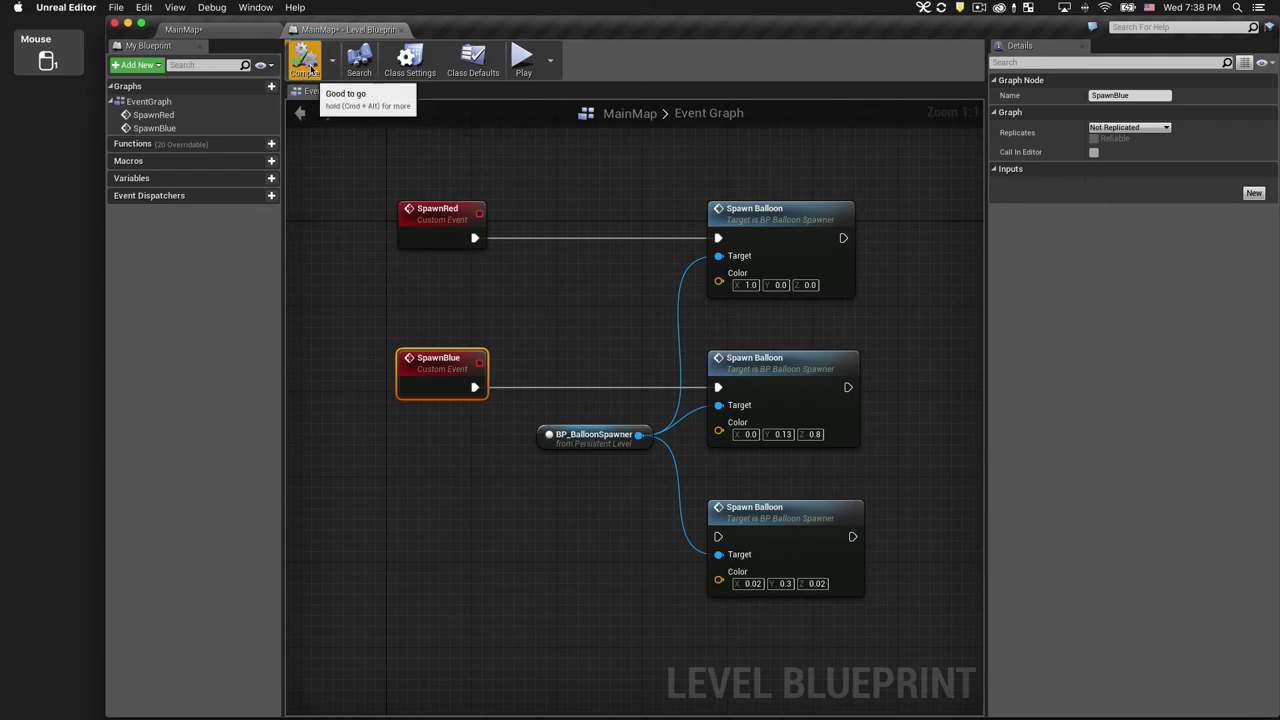
- From MainMap, play the level to watch red and blue balloons spawn to the music, then stop
{"action": "left_click", "coordinate": [184, 30]}
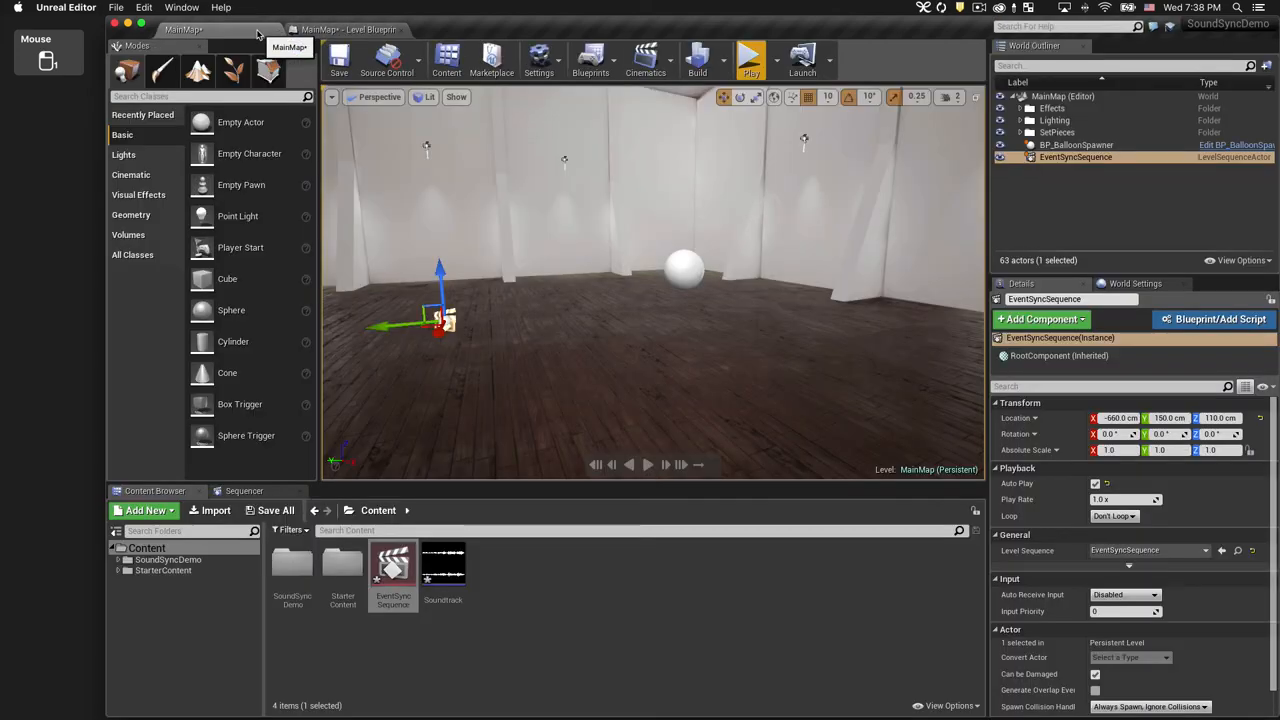
{"action": "mouse_move", "coordinate": [752, 60]}
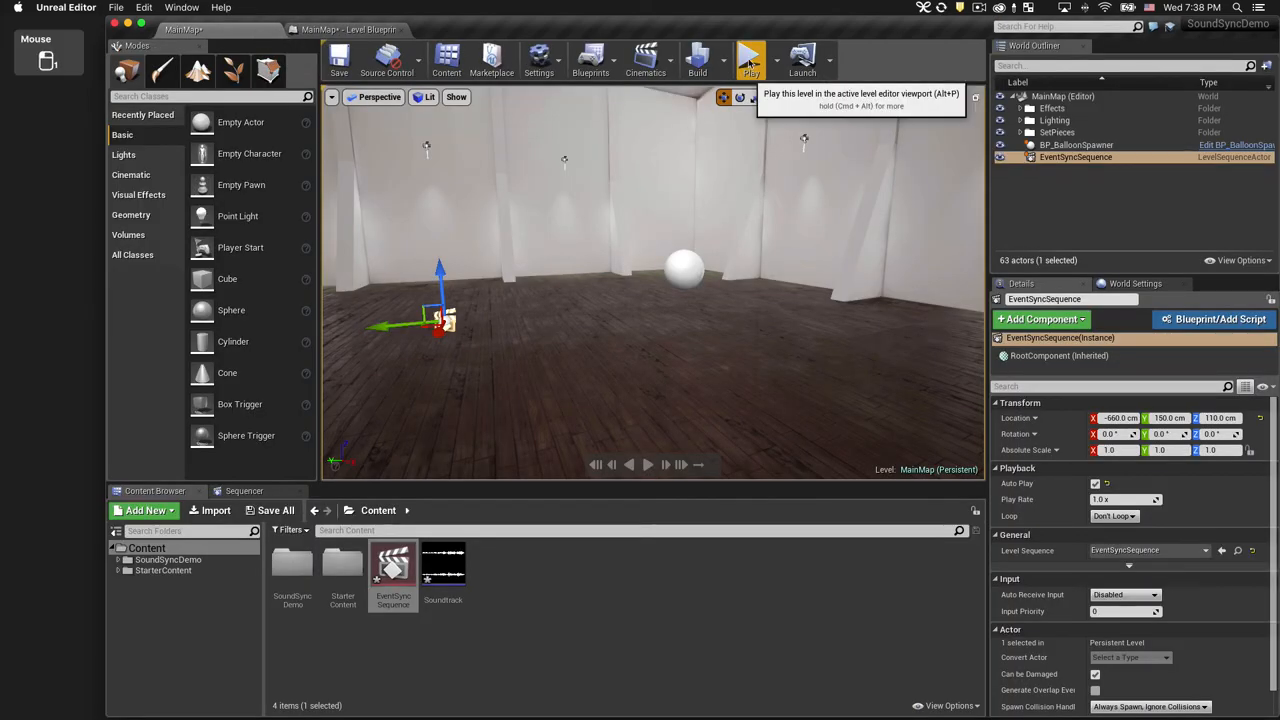
{"action": "left_click", "coordinate": [750, 60]}
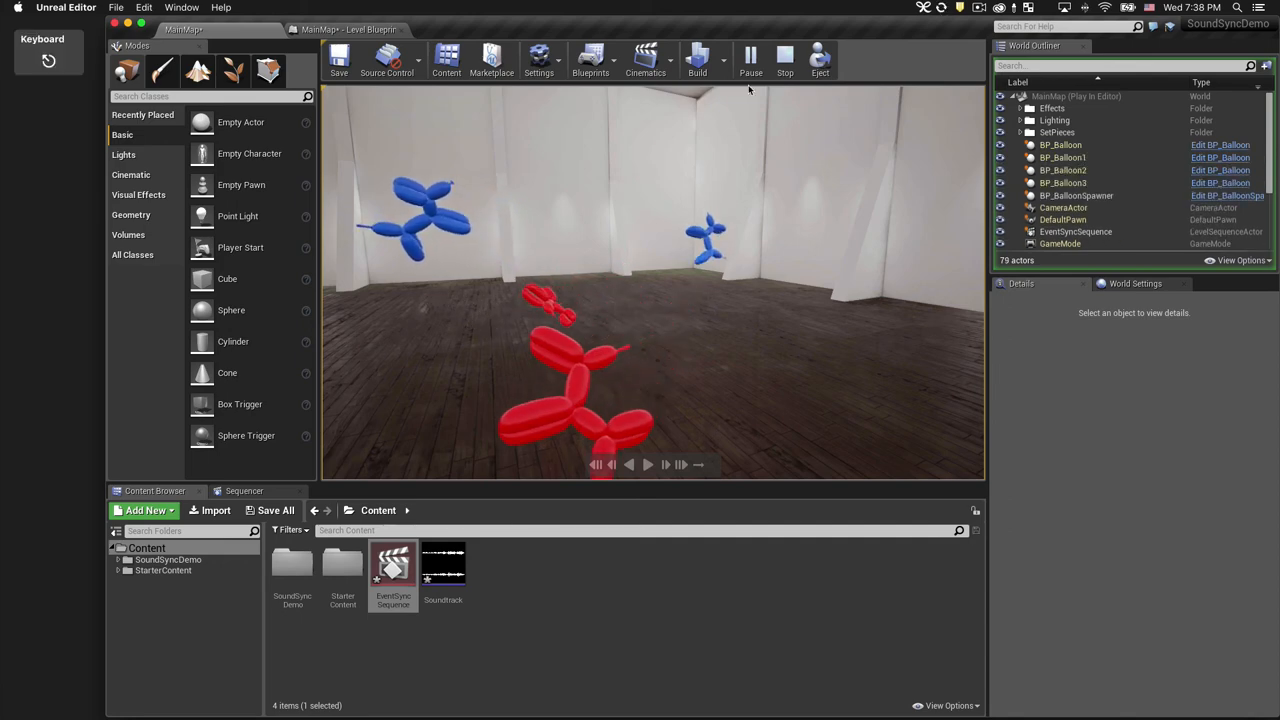
{"action": "left_click", "coordinate": [784, 60]}
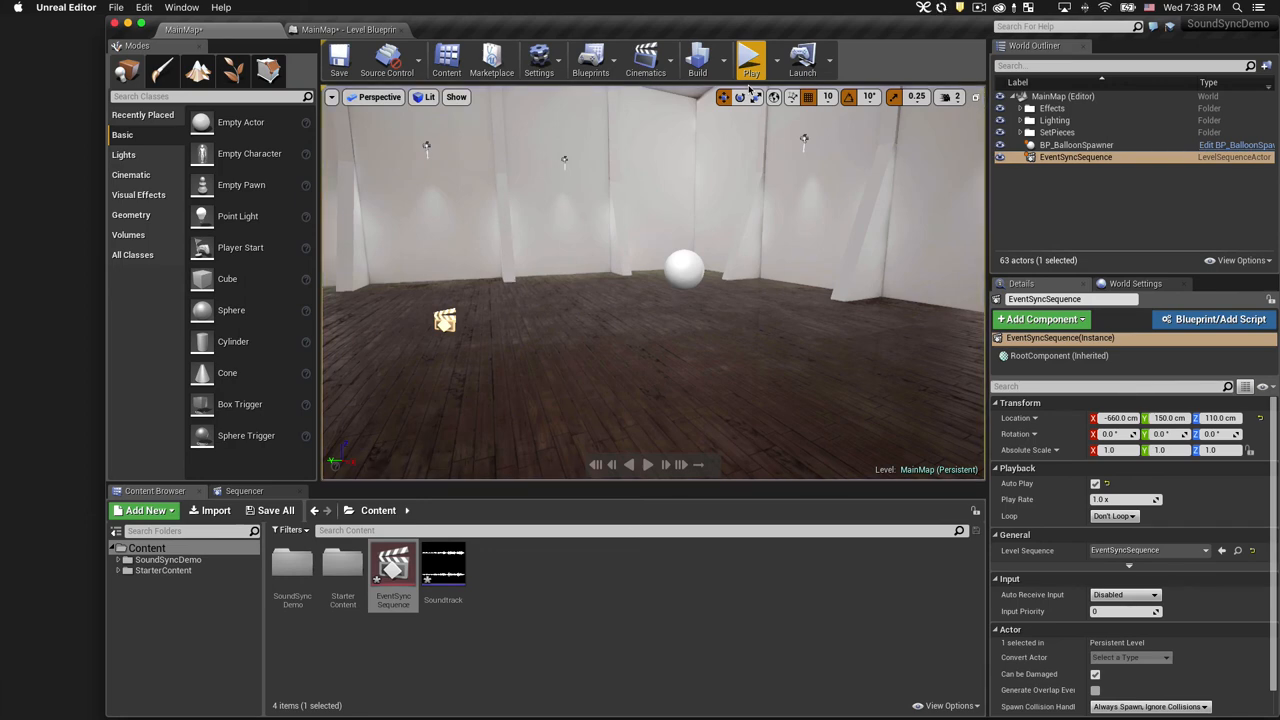
{"action": "mouse_move", "coordinate": [752, 132]}
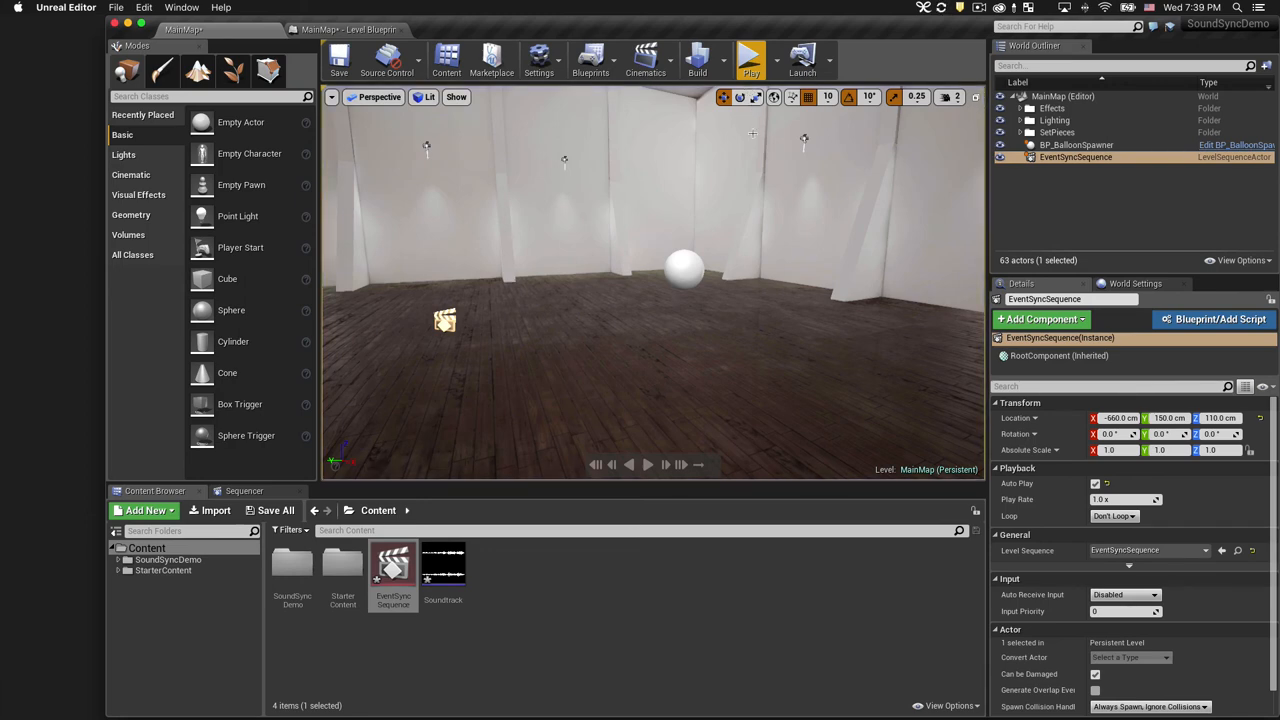
{"action": "mouse_move", "coordinate": [244, 492]}
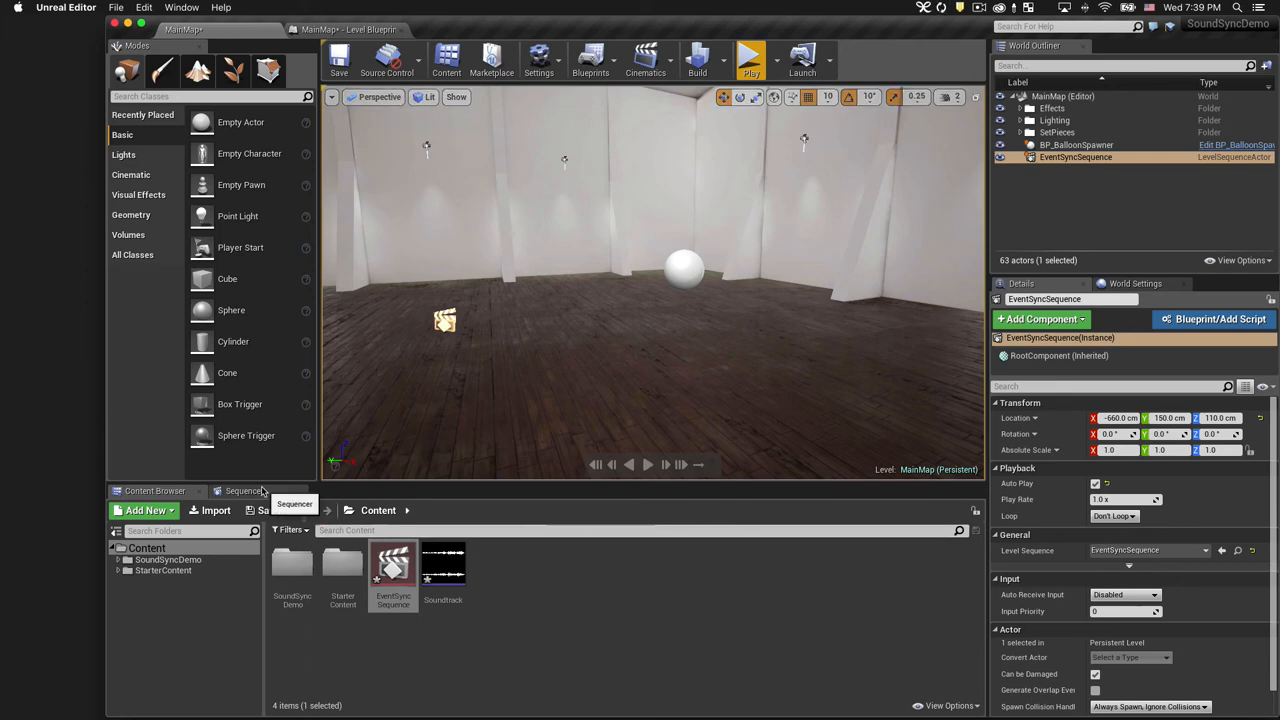
- Add a third custom event named SpawnGreen to the Level Blueprint for the green balloons
{"action": "left_click", "coordinate": [244, 492]}
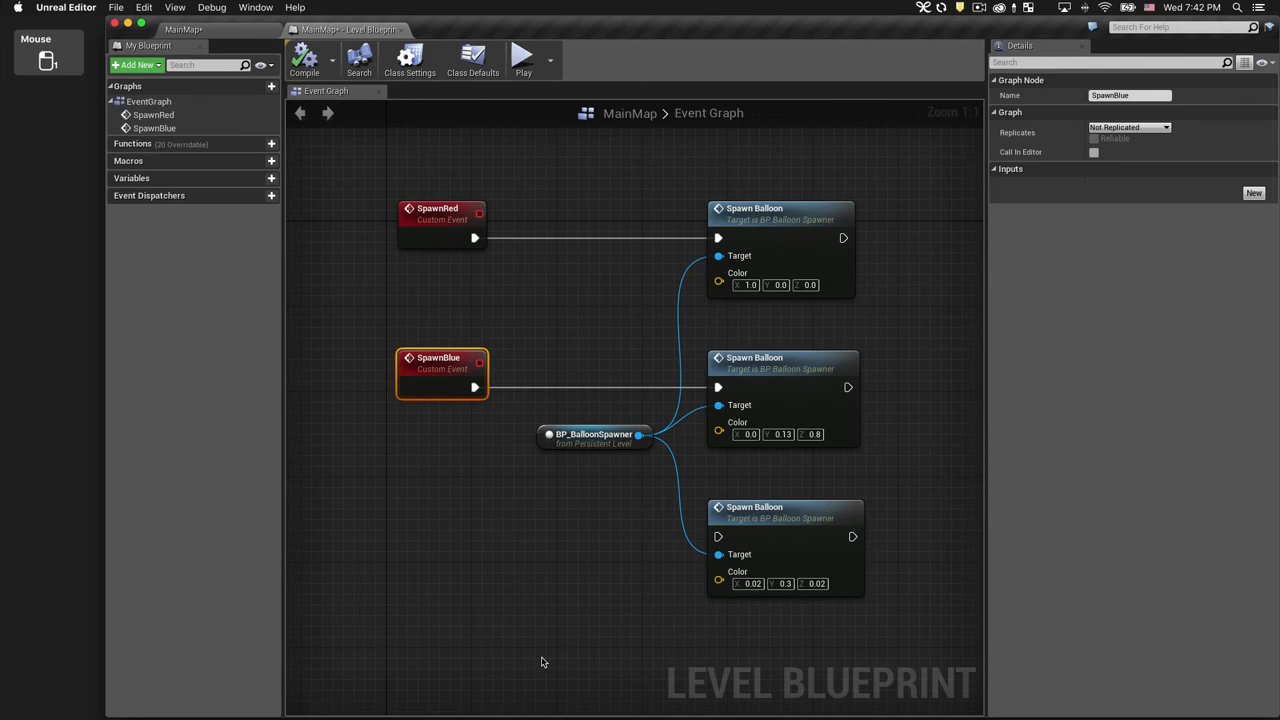
{"action": "mouse_move", "coordinate": [410, 520]}
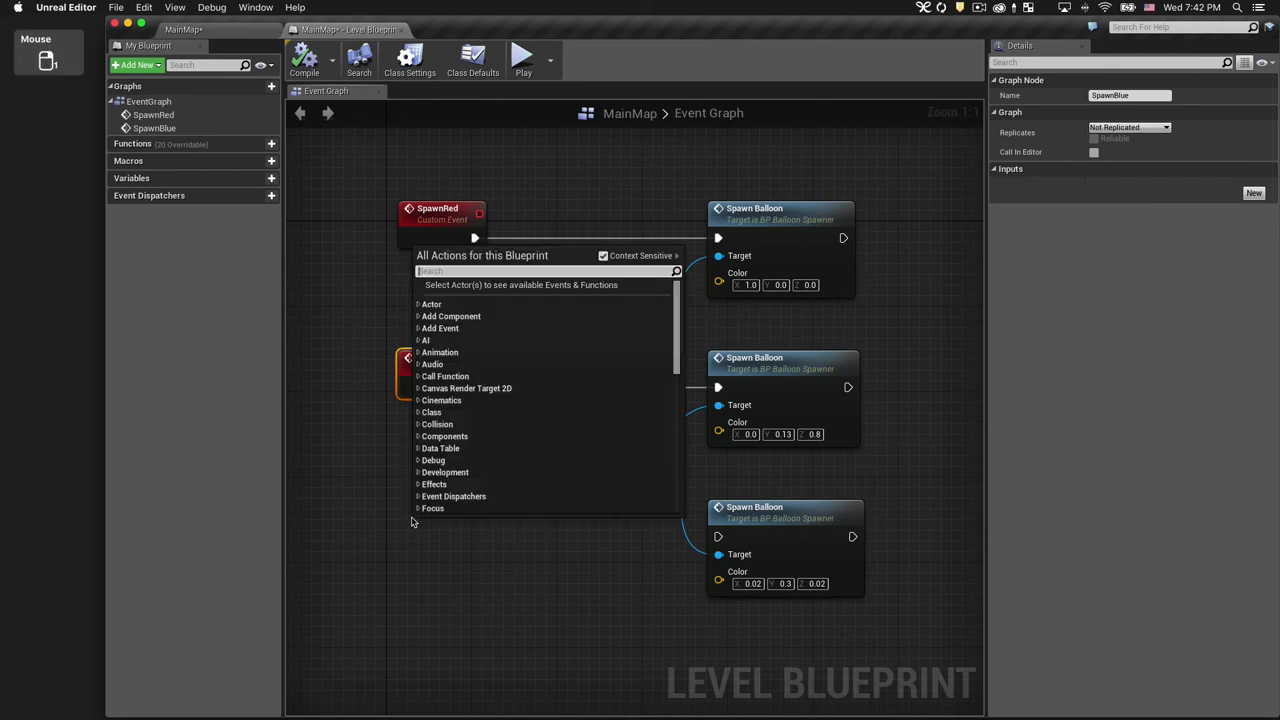
{"action": "type", "text": "custom"}
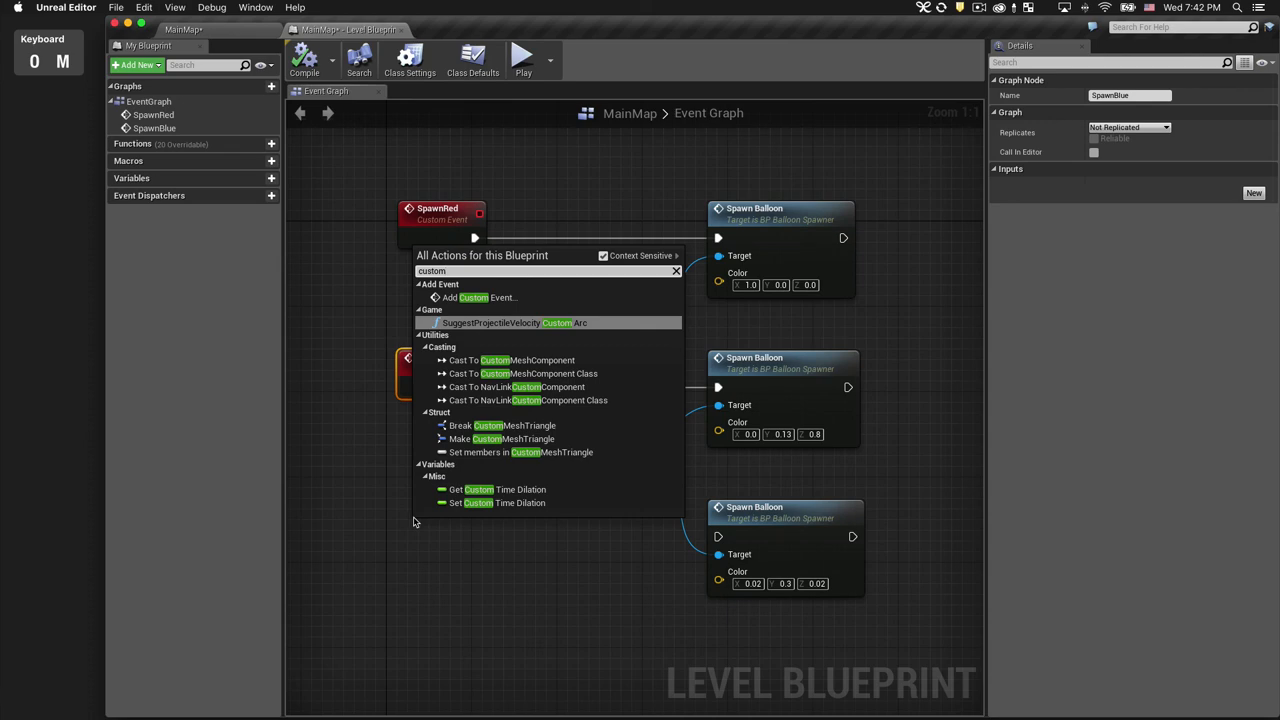
{"action": "left_click", "coordinate": [470, 296]}
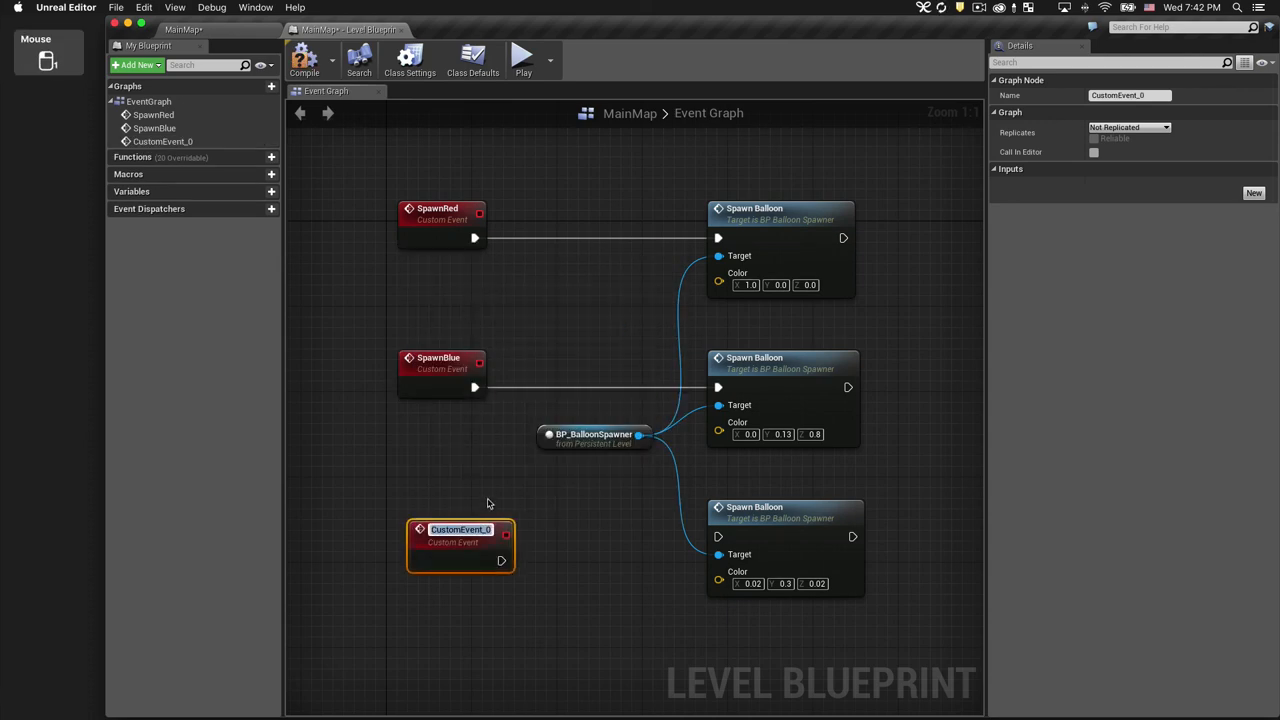
{"action": "type", "text": "SpawnGre"}
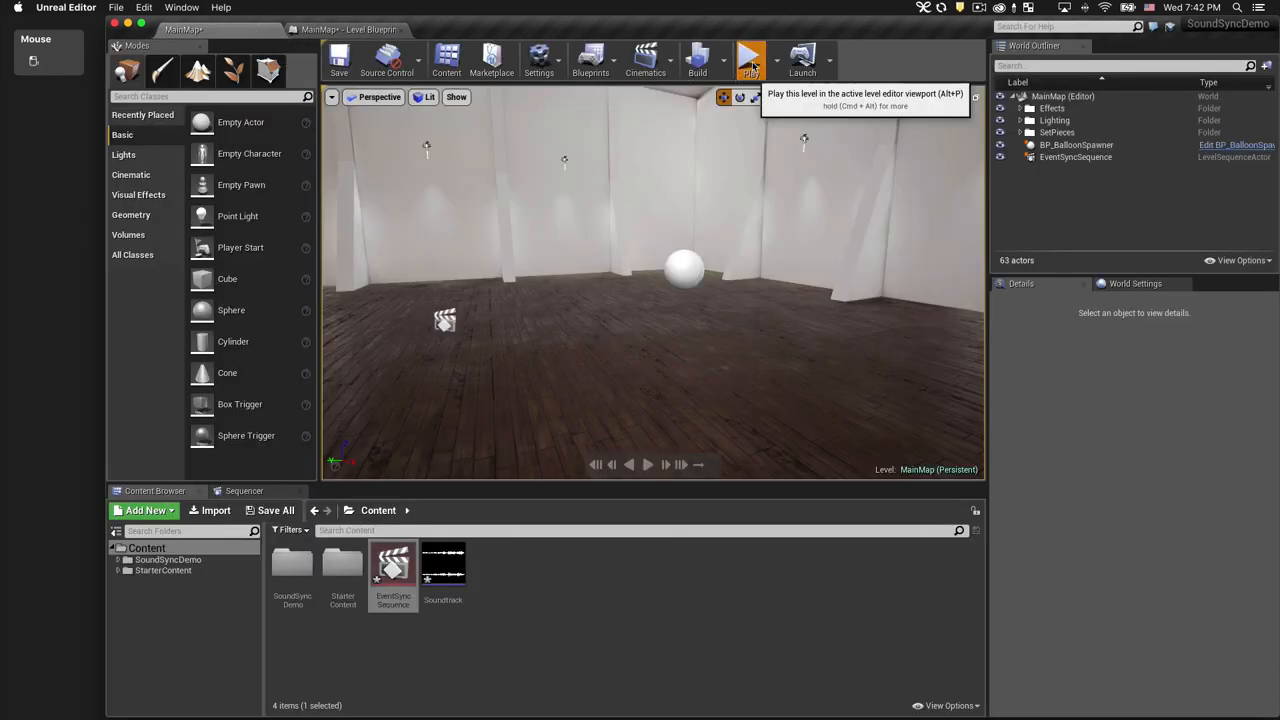
- Start a play session of the level to test the balloon spawns
{"action": "left_click", "coordinate": [750, 58]}
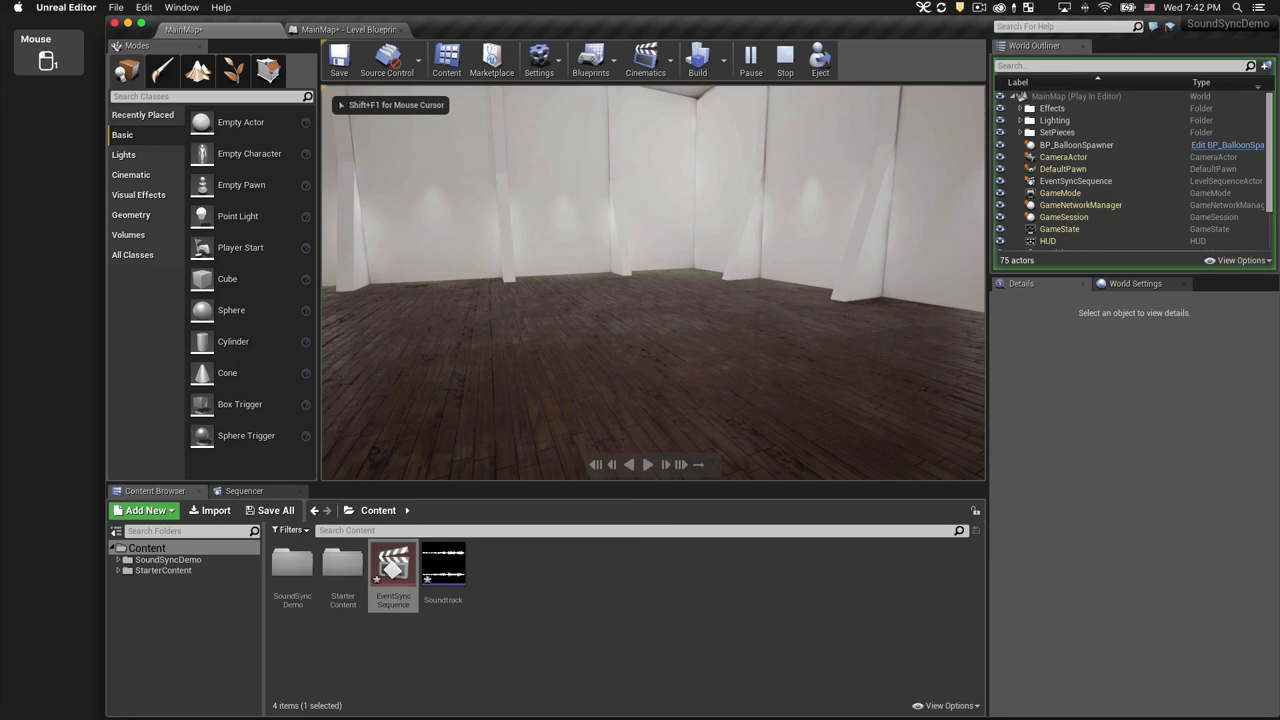